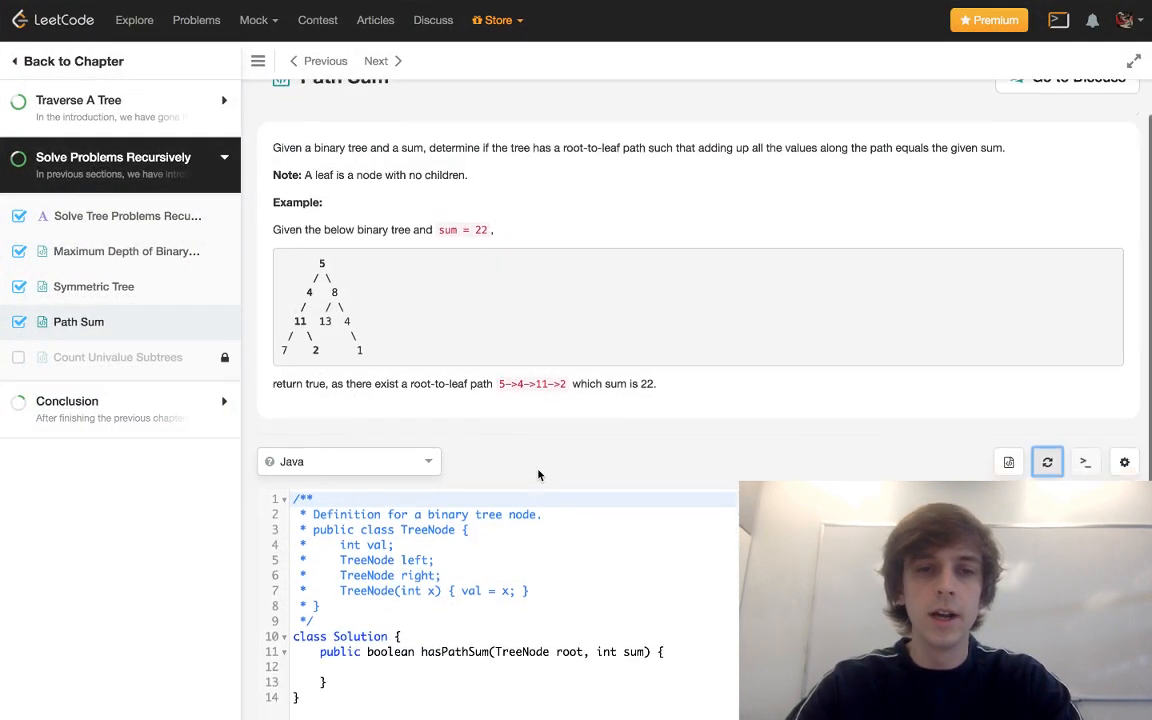
Begin hasPathSum with an if (root == null) check that returns false
{"action": "right_click", "coordinate": [346, 500]}
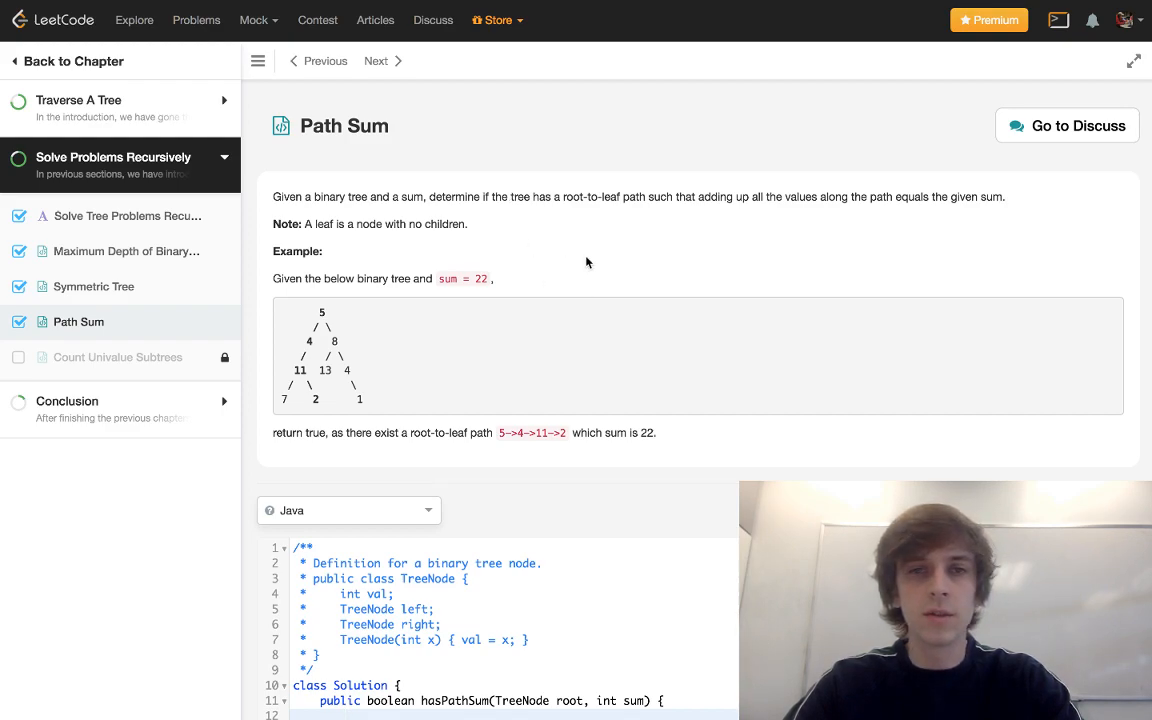
{"action": "mouse_move", "coordinate": [470, 278]}
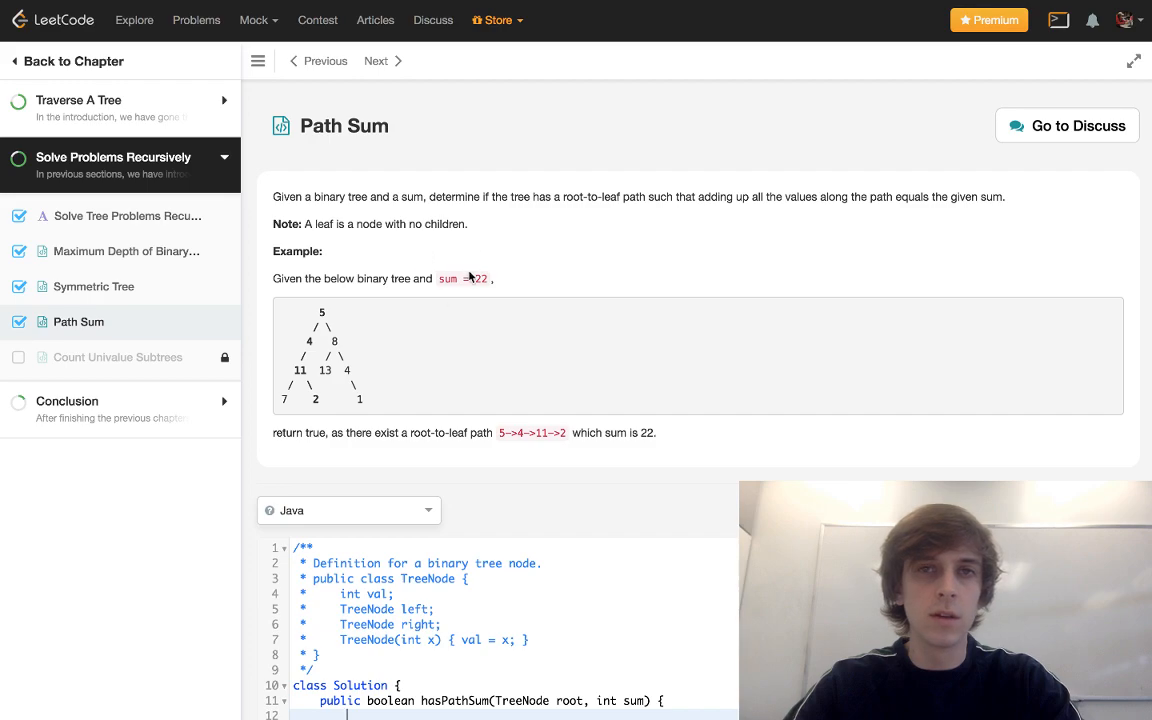
{"action": "mouse_move", "coordinate": [515, 302]}
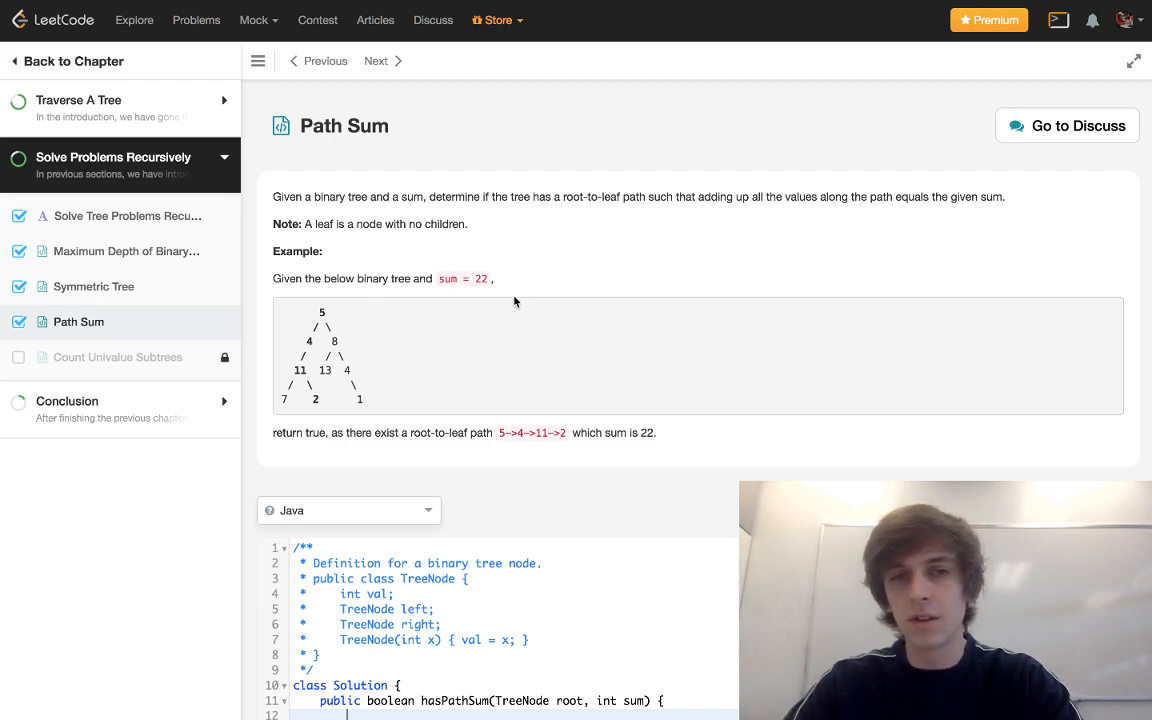
{"action": "mouse_move", "coordinate": [319, 308]}
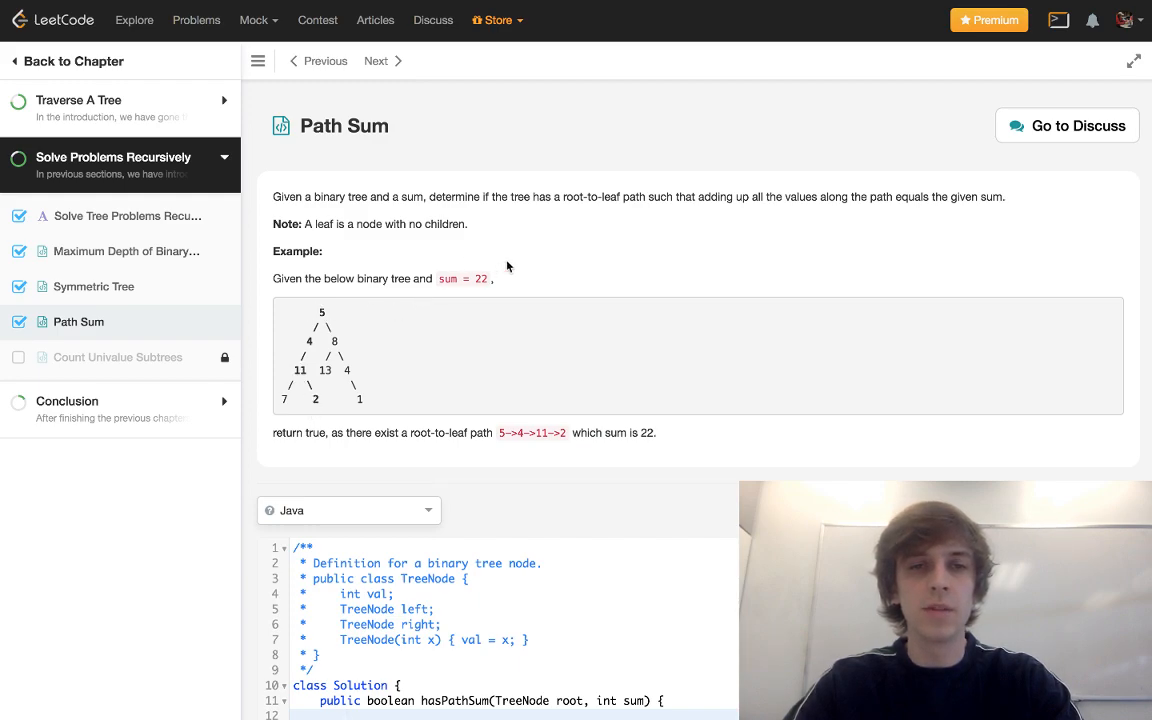
{"action": "mouse_move", "coordinate": [331, 421]}
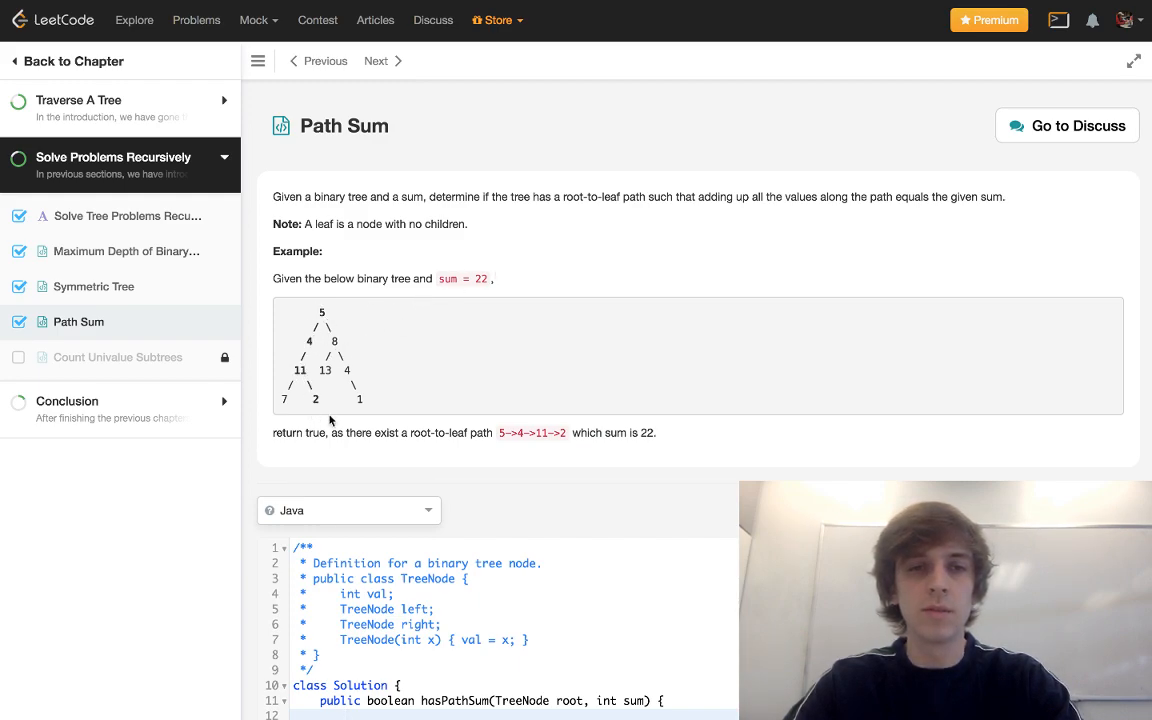
{"action": "mouse_move", "coordinate": [366, 375]}
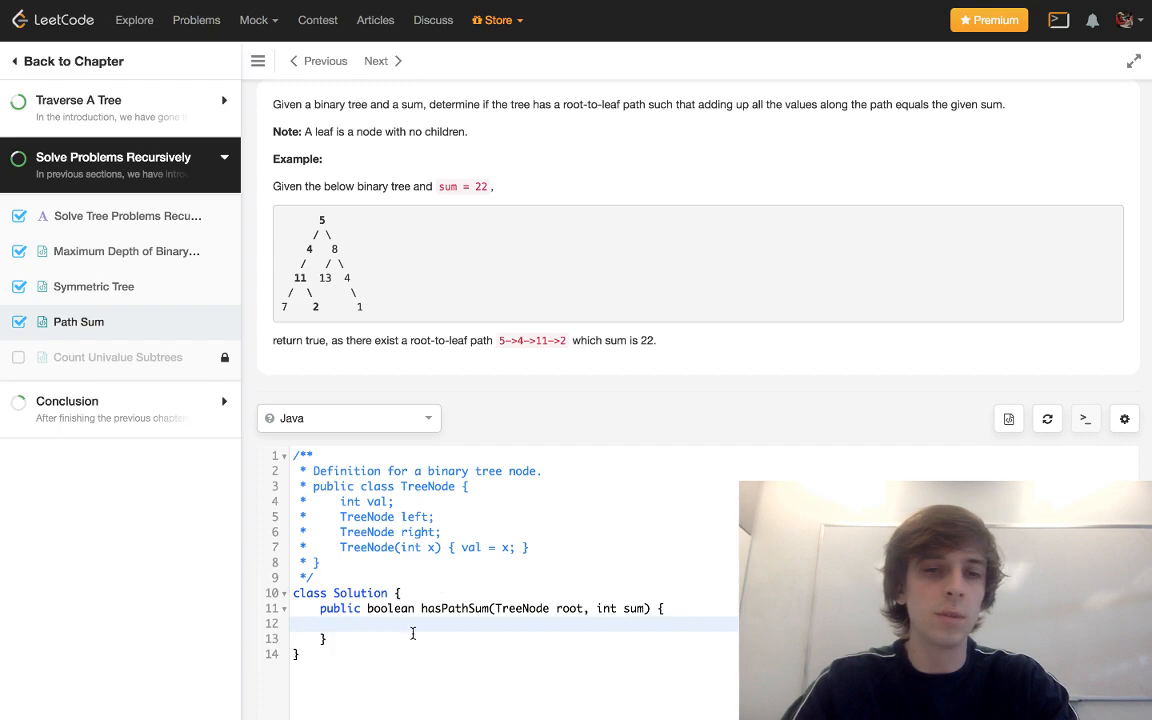
{"action": "mouse_move", "coordinate": [344, 325]}
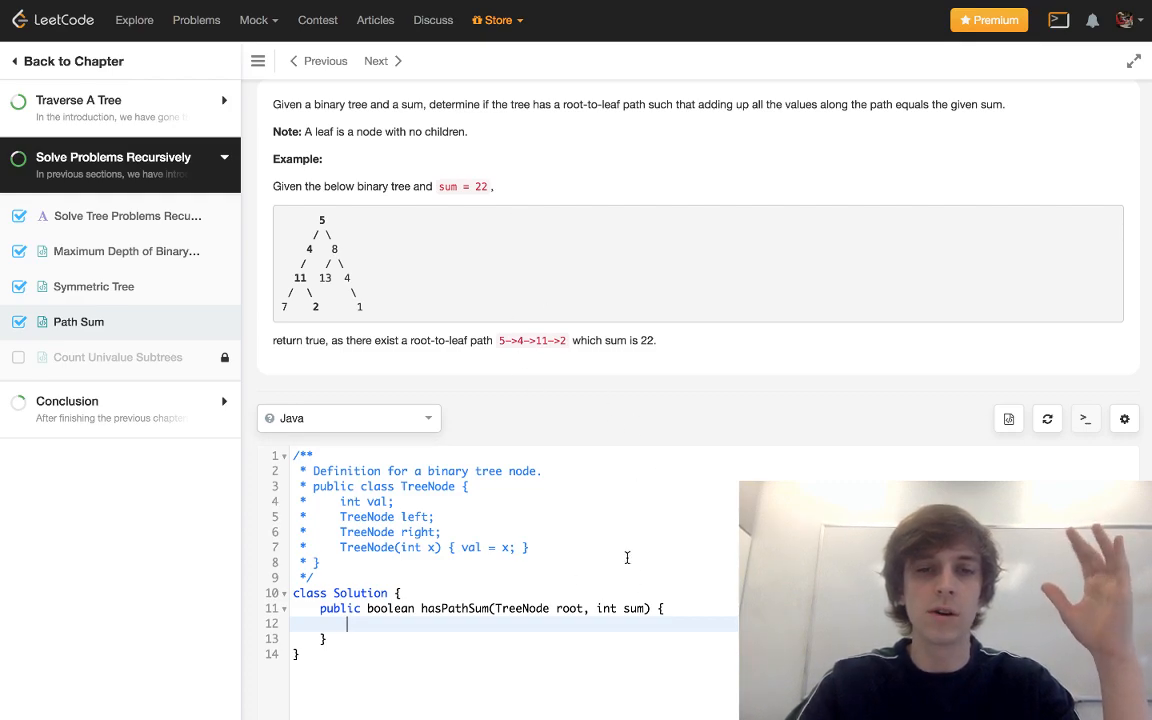
{"action": "mouse_move", "coordinate": [360, 255]}
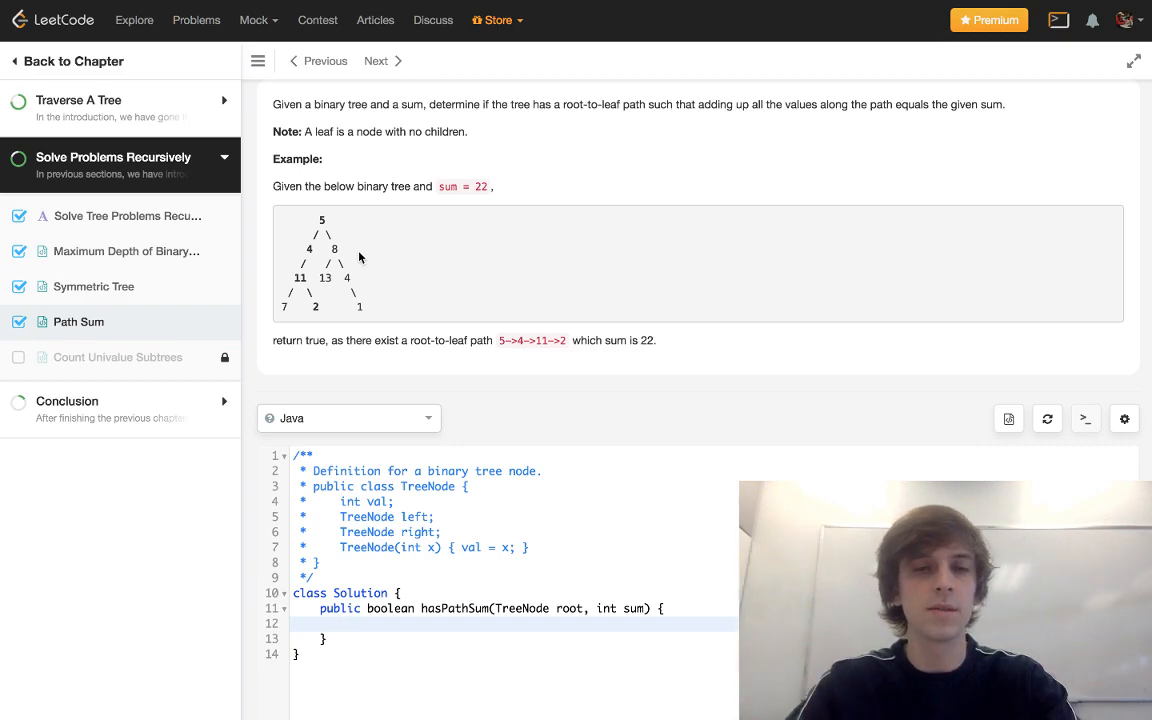
{"action": "type", "text": "if ("}
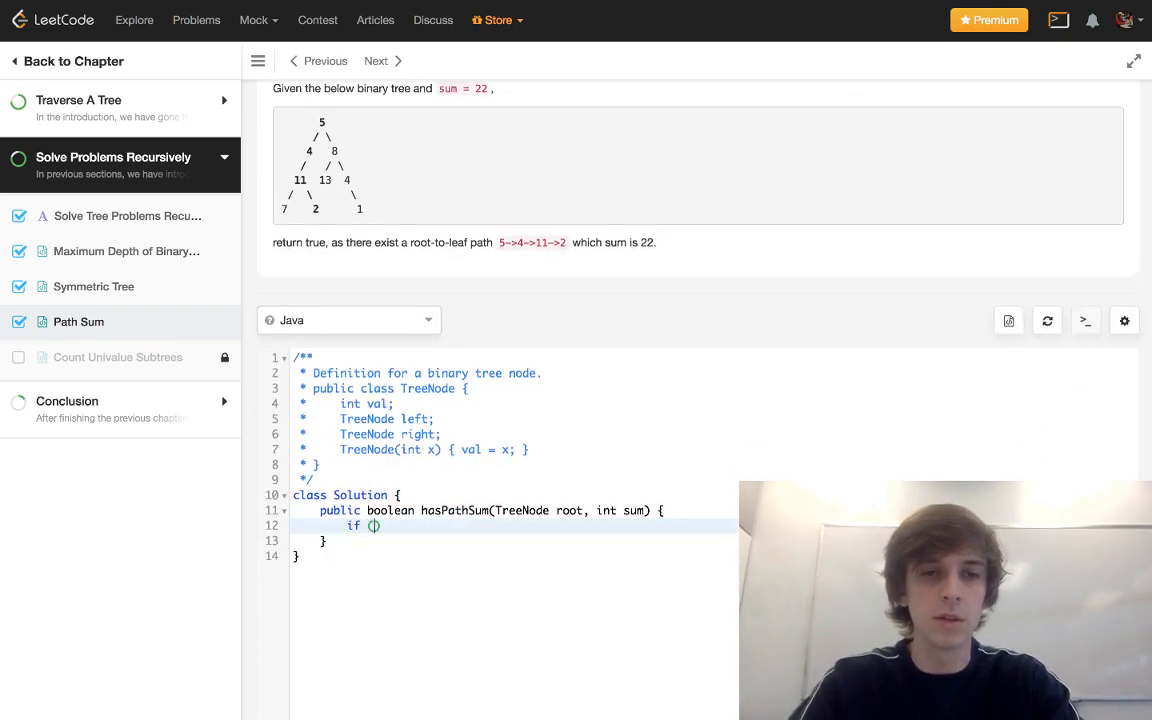
{"action": "type", "text": "root ="}
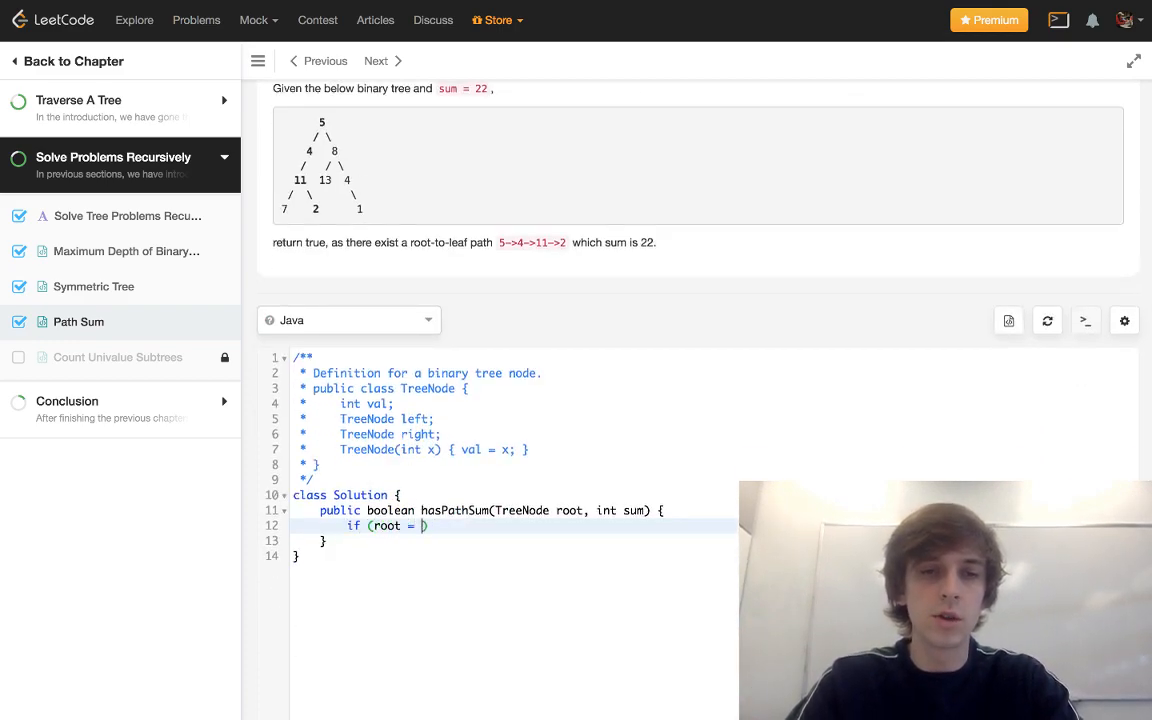
{"action": "type", "text": "= null)"}
{"action": "type", "text": "Stack<Tr"}
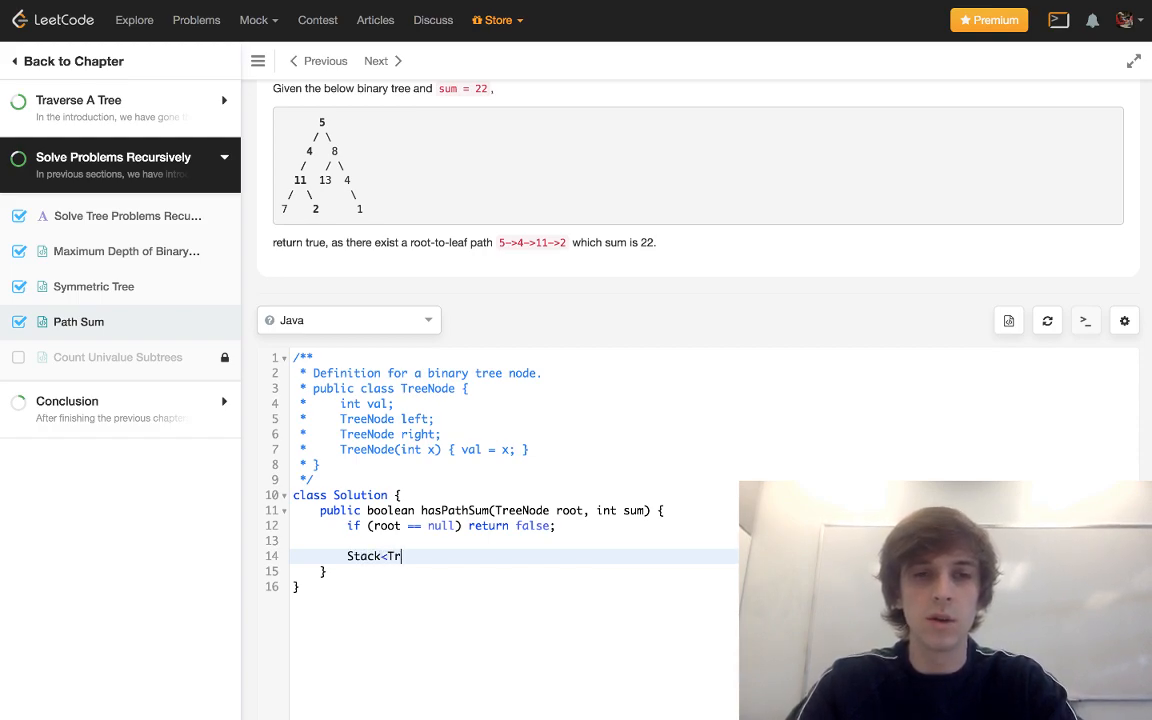
Declare Stack<TreeNode> node_stack and Stack<Integer> sum_stack, each initialized with new Stack()
{"action": "type", "text": "eeNode> node_stack = new S"}
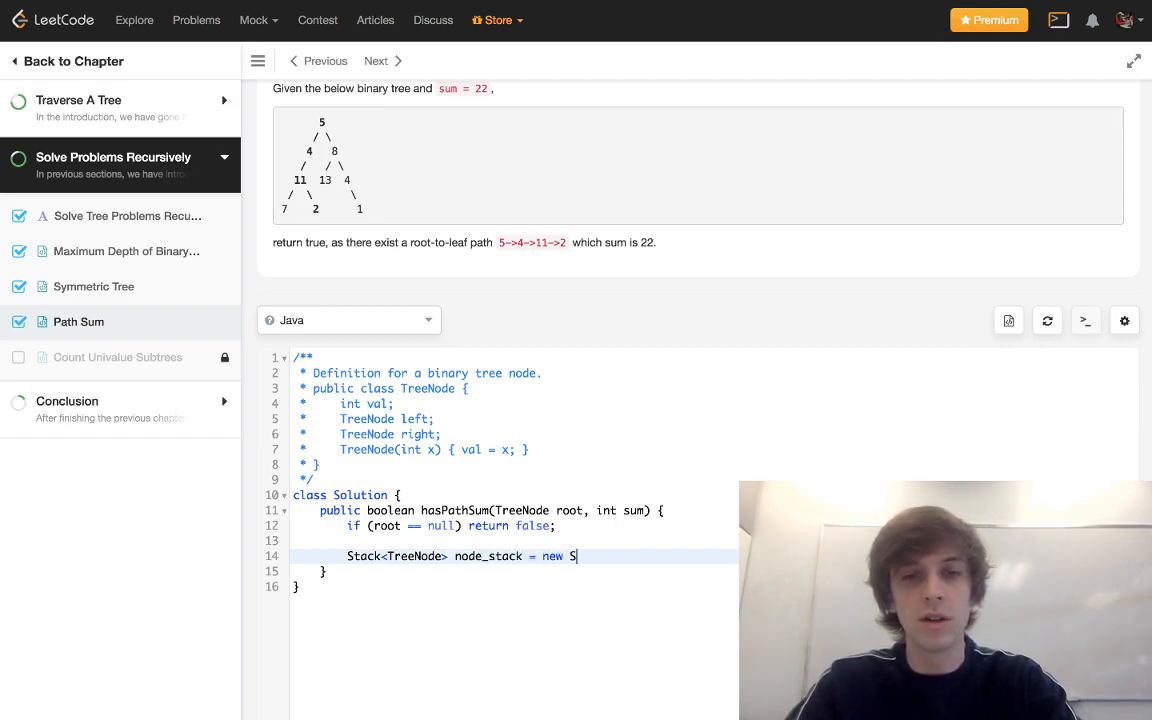
{"action": "type", "text": "tack();"}
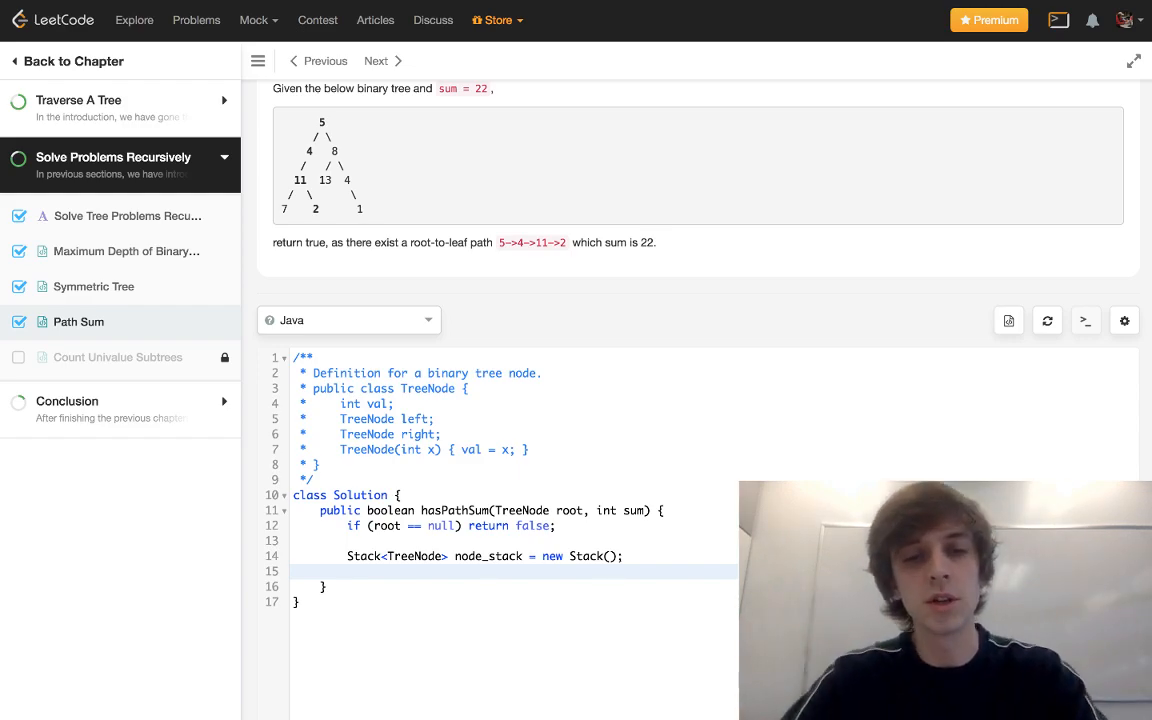
{"action": "type", "text": "Stack<"}
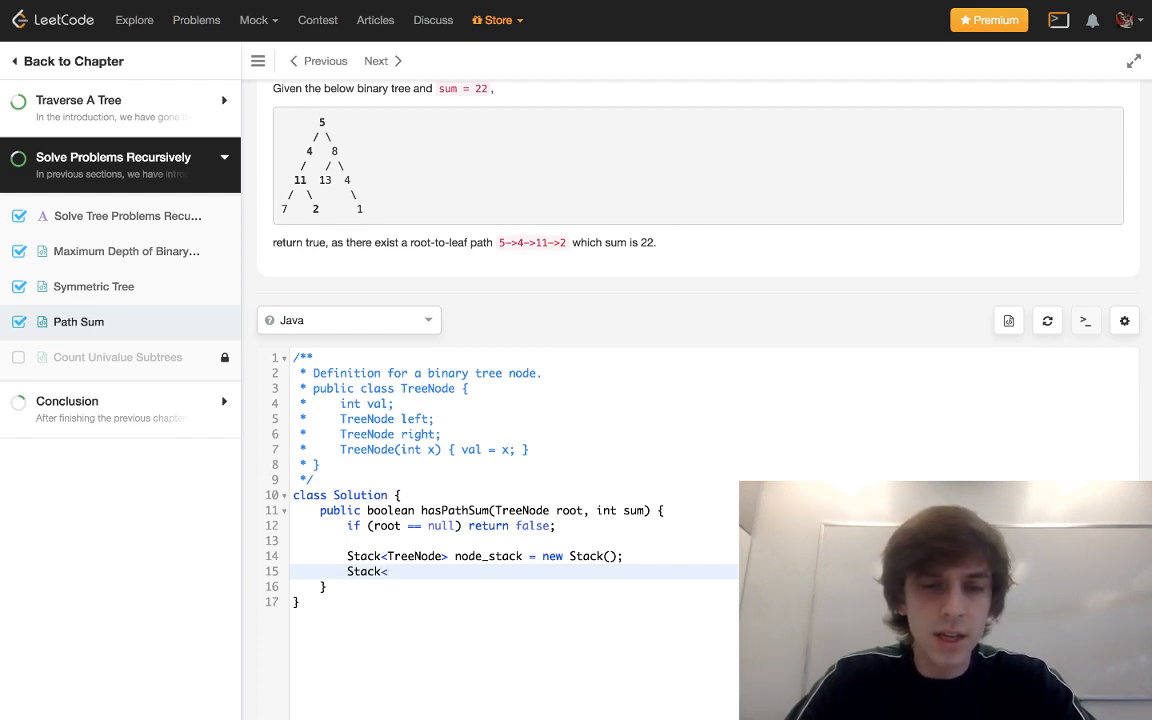
{"action": "type", "text": "Integer> sum_s"}
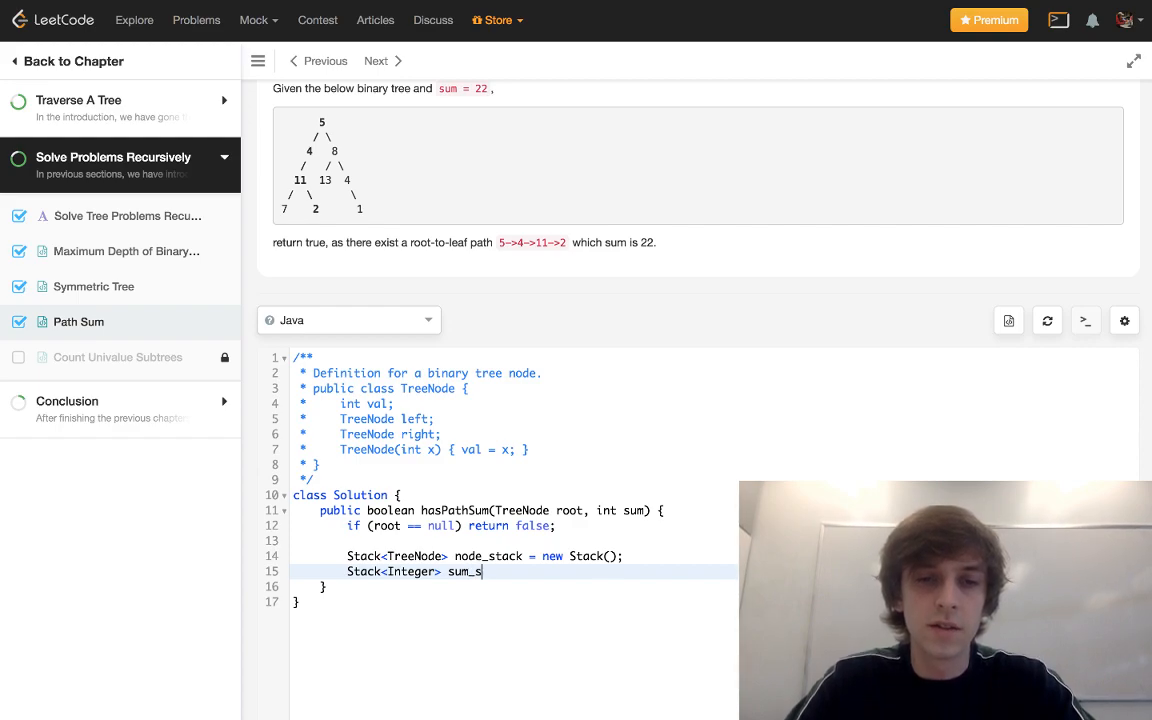
{"action": "type", "text": "tack = new Stack();"}
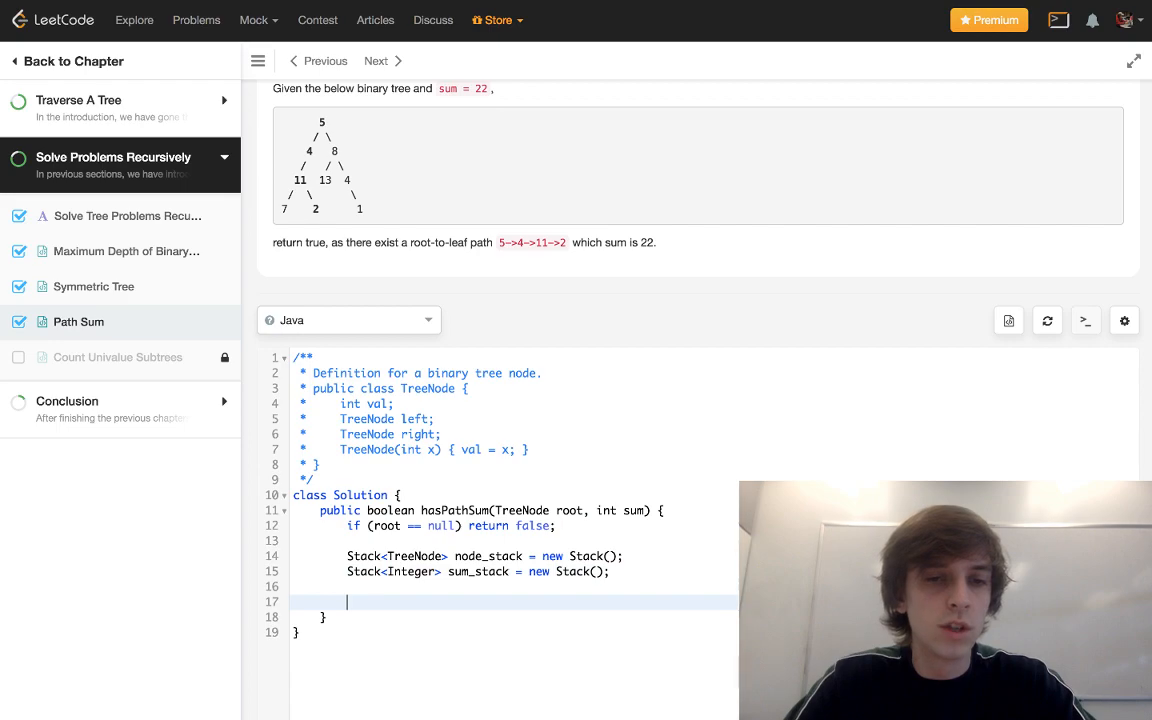
Add root to node_stack and pass sum-root.val to sum_stack on the next line
{"action": "type", "text": "node"}
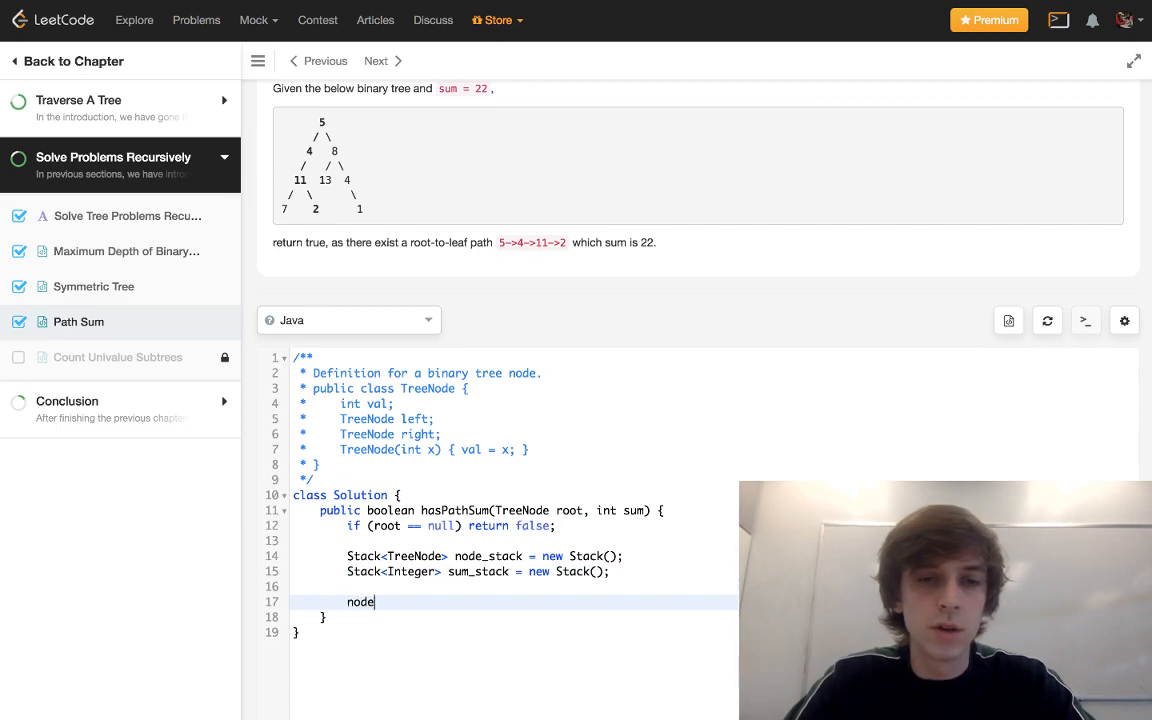
{"action": "type", "text": "_stack.ad"}
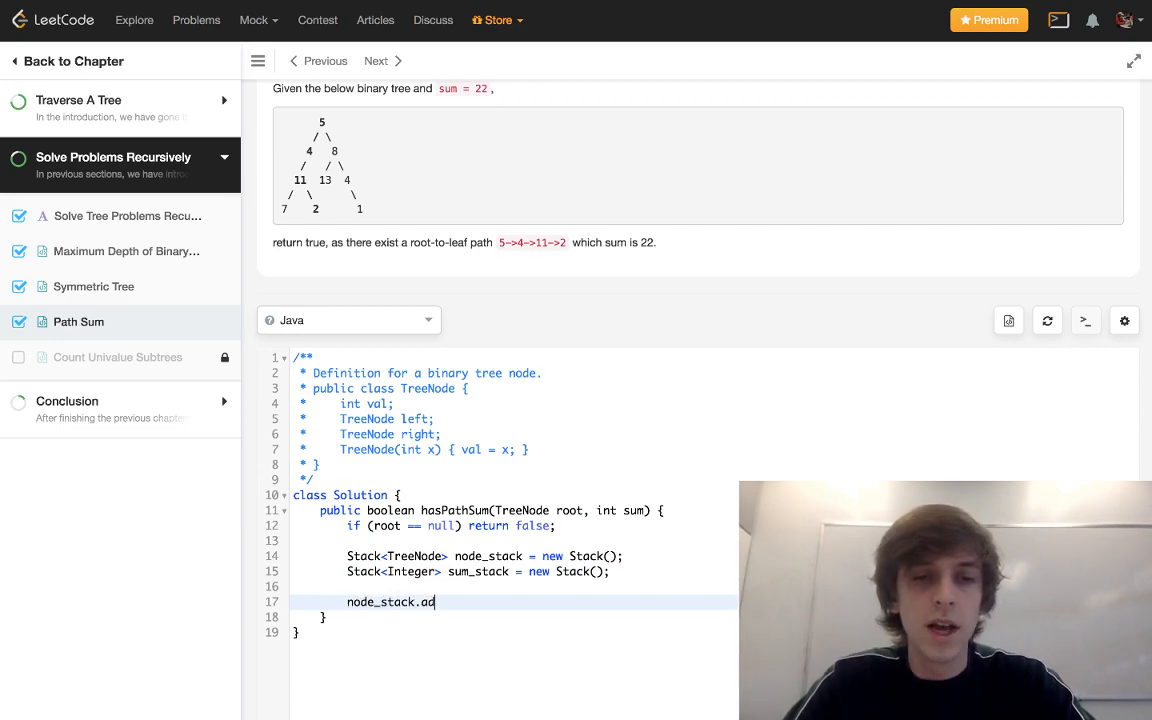
{"action": "type", "text": "d(root);"}
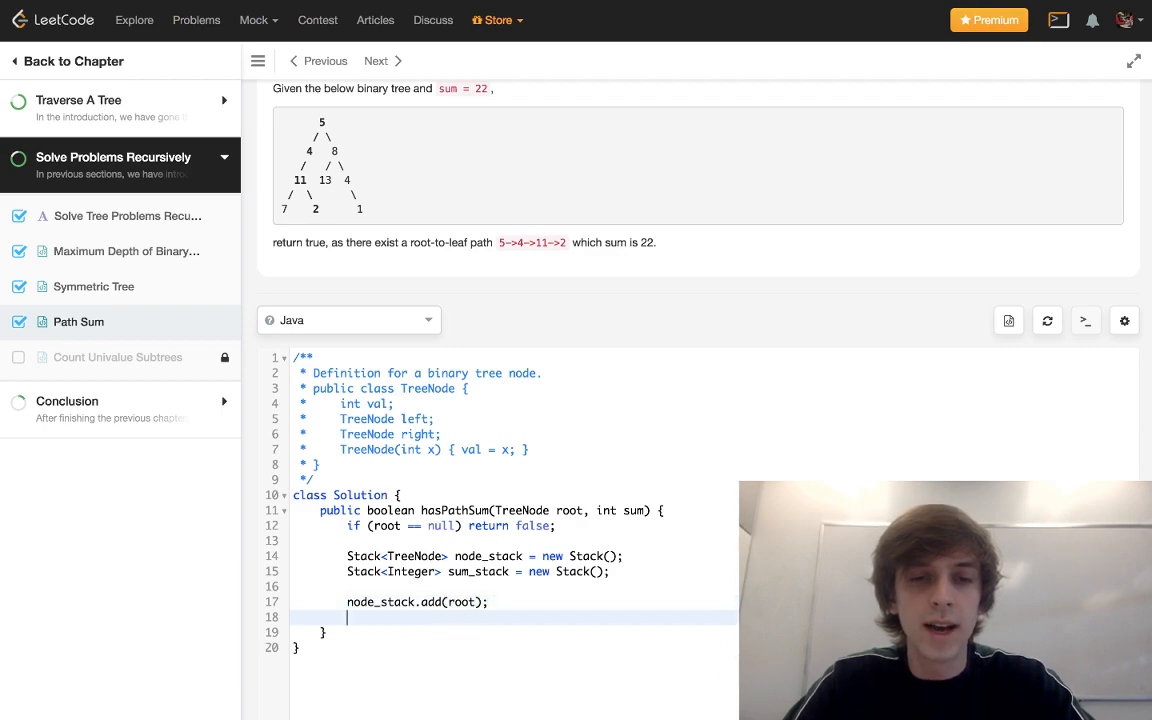
{"action": "type", "text": "sum"}
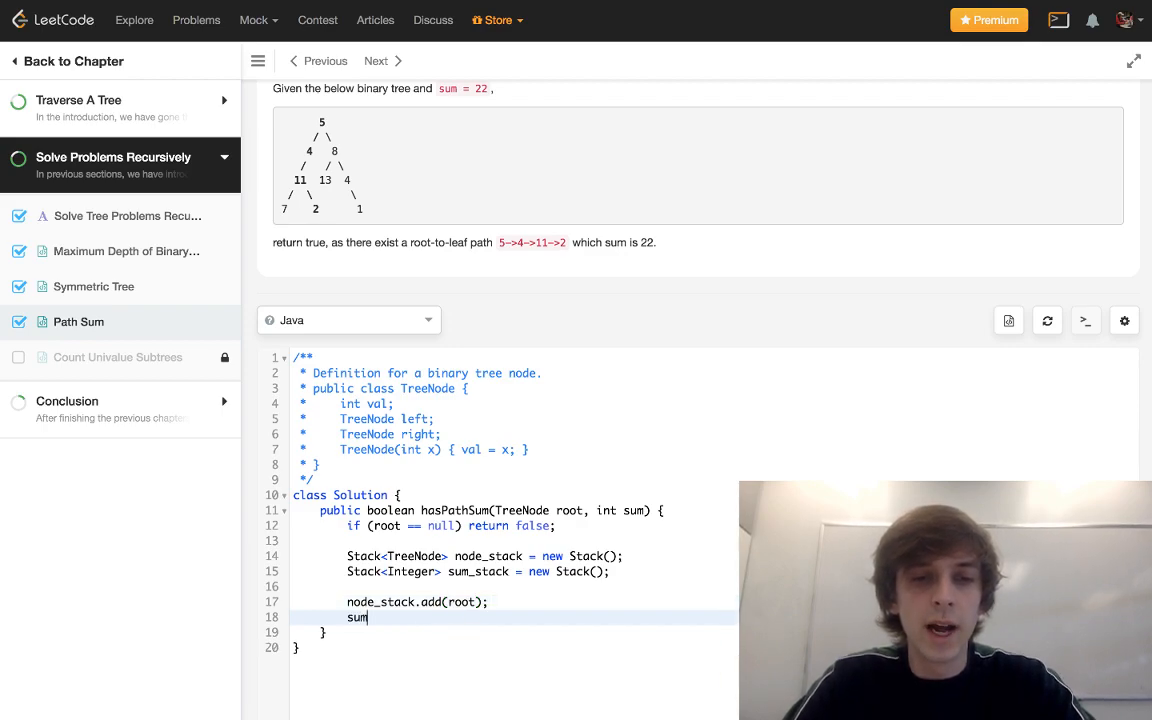
{"action": "type", "text": "_stack.(s"}
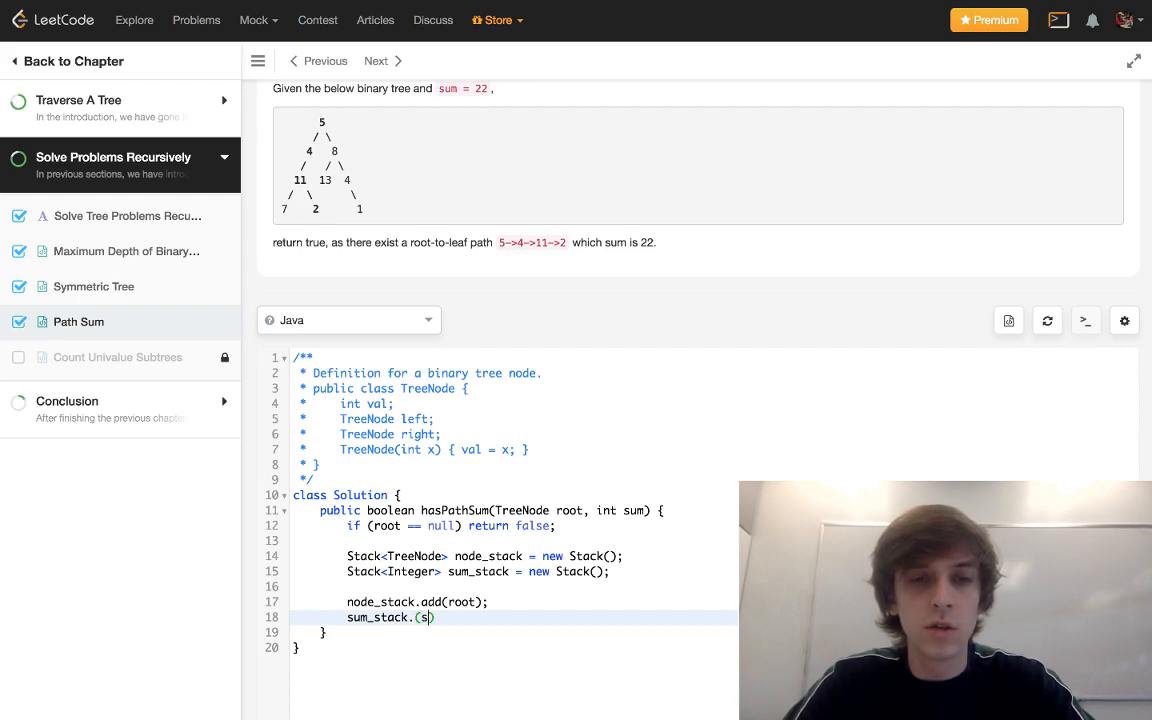
{"action": "type", "text": "um-"}
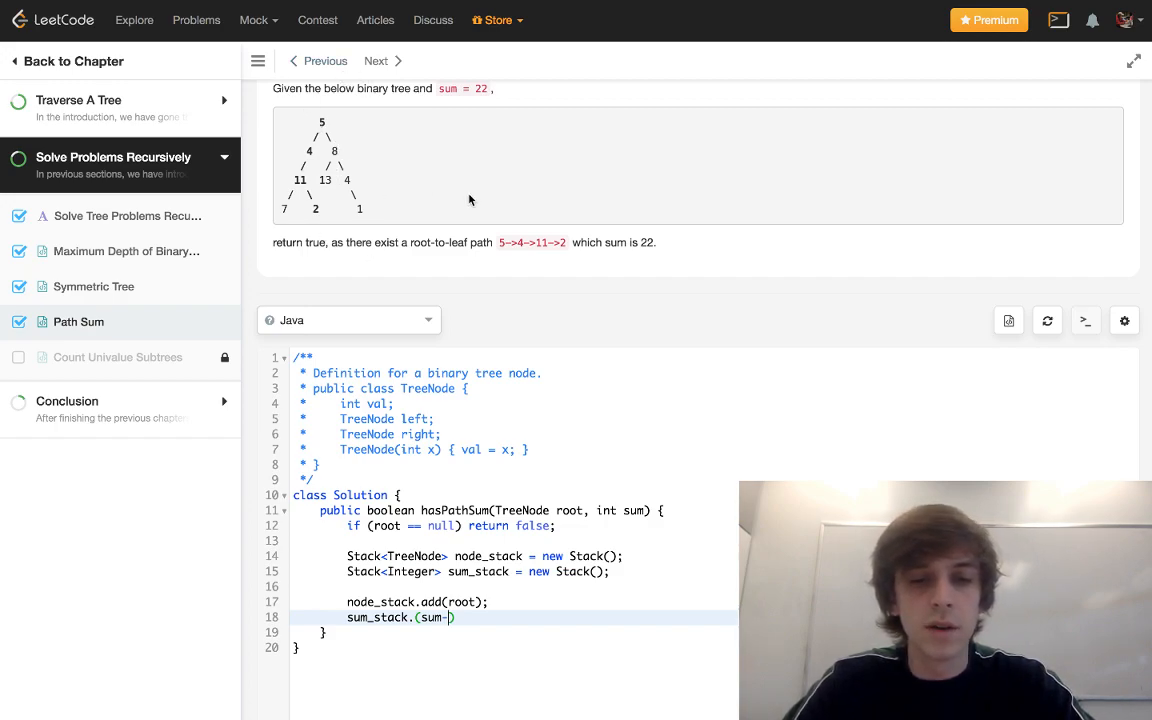
{"action": "type", "text": "root.val"}
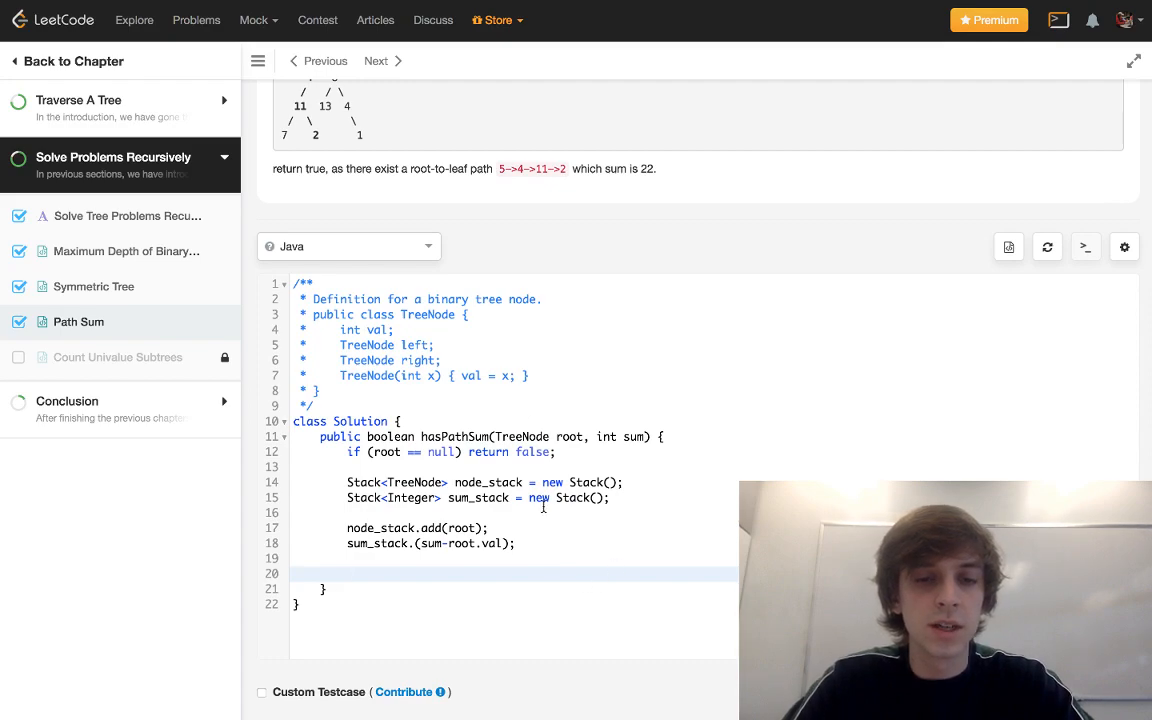
Open a while (!node_stack.isEmpty()) loop
{"action": "type", "text": "while ("}
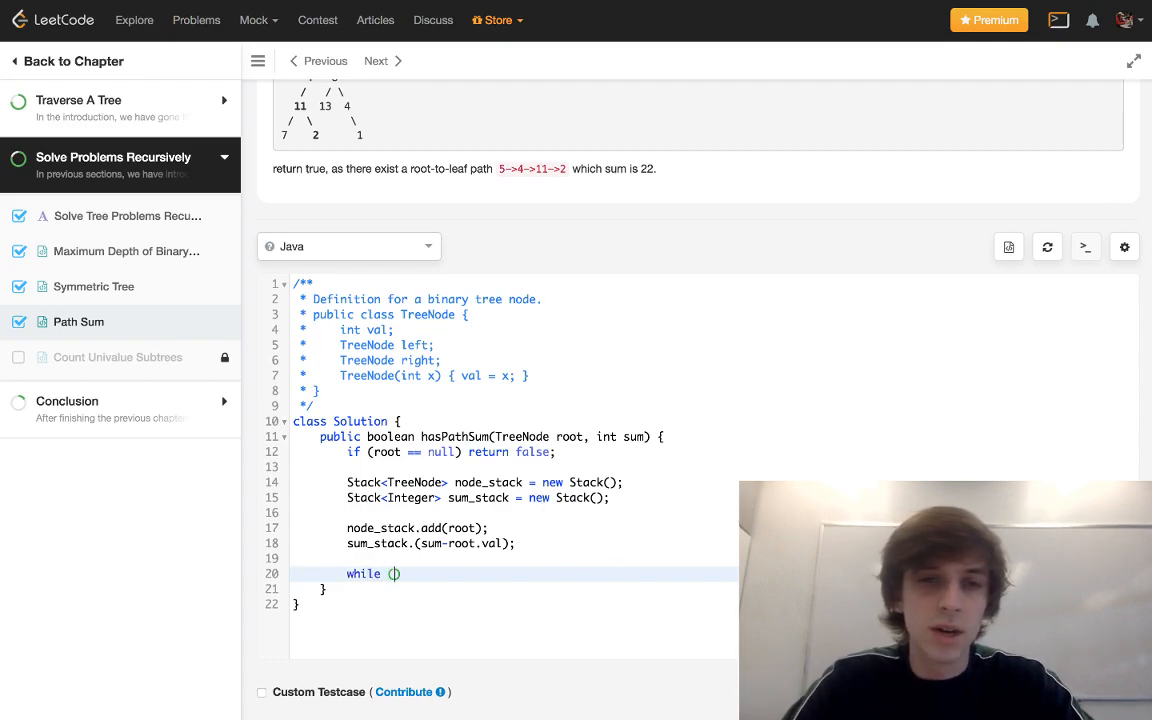
{"action": "type", "text": "!"}
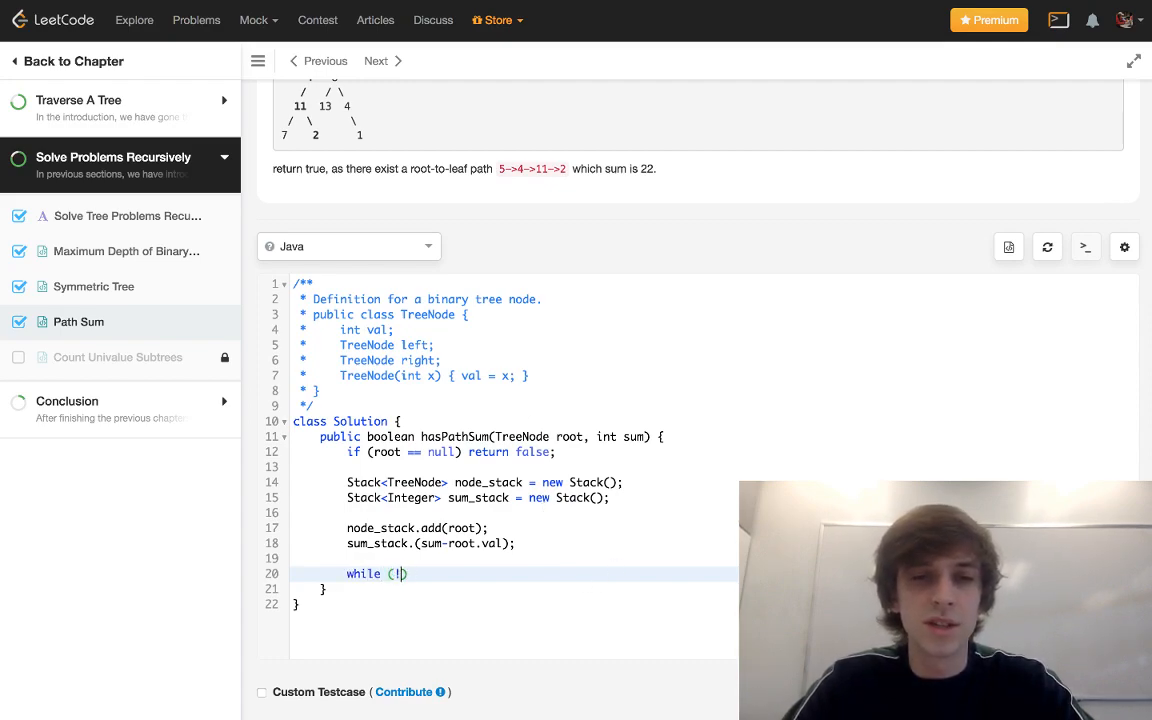
{"action": "type", "text": "node_stack"}
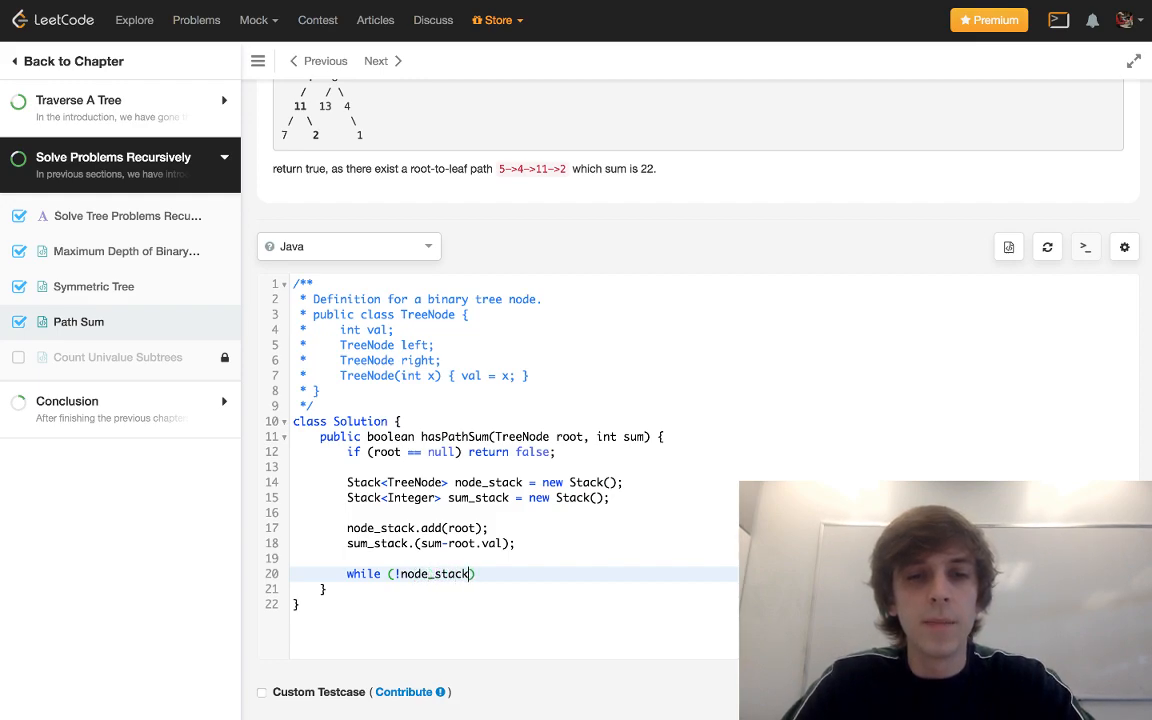
{"action": "type", "text": "isEmpty("}
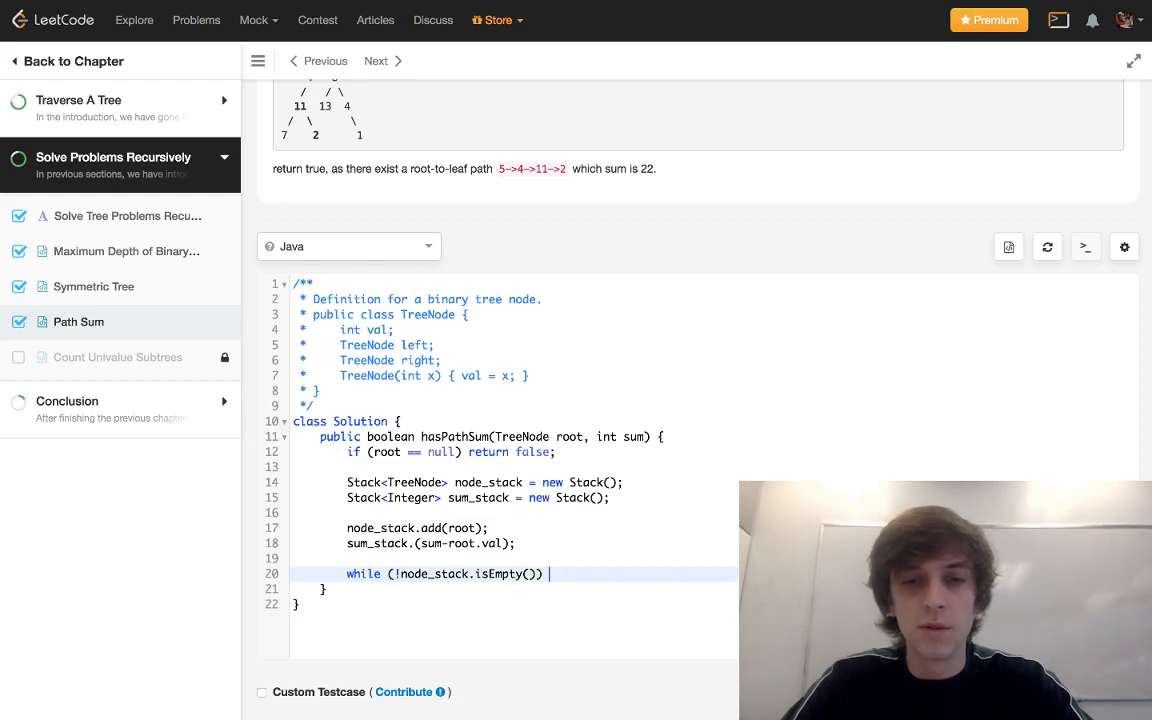
{"action": "type", "text": "{"}
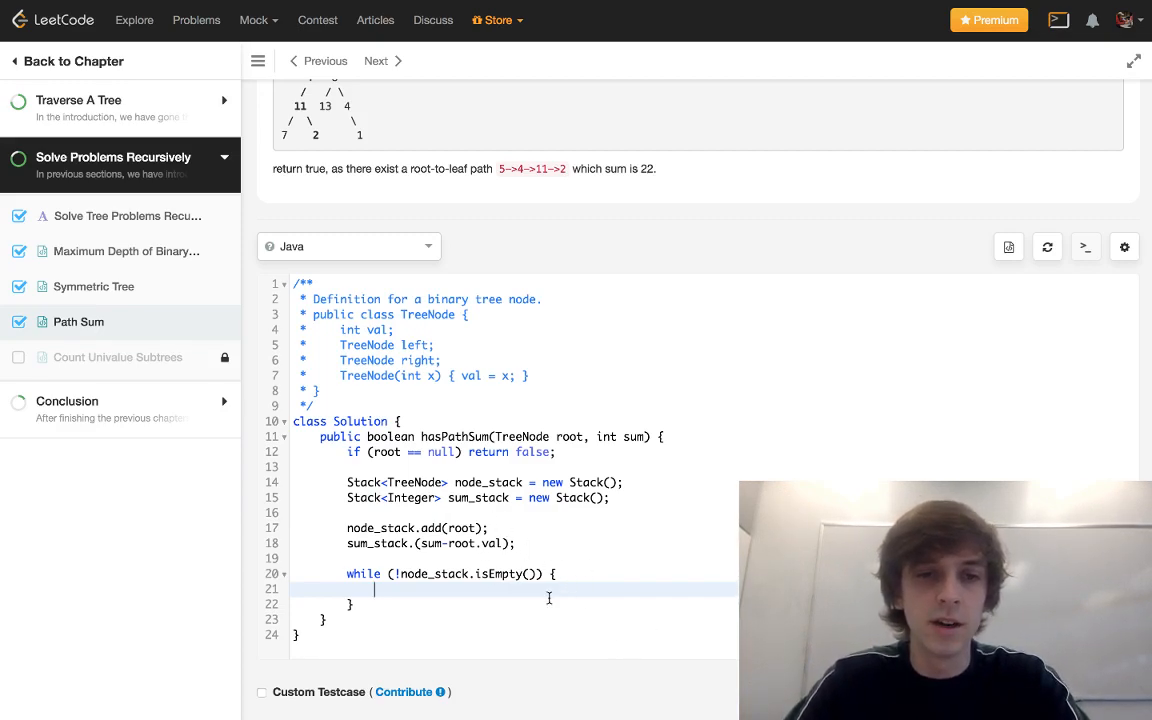
Inside the loop, pop current_node from node_stack and current_sum from sum_stack
{"action": "type", "text": "TreeNode current_node = n"}
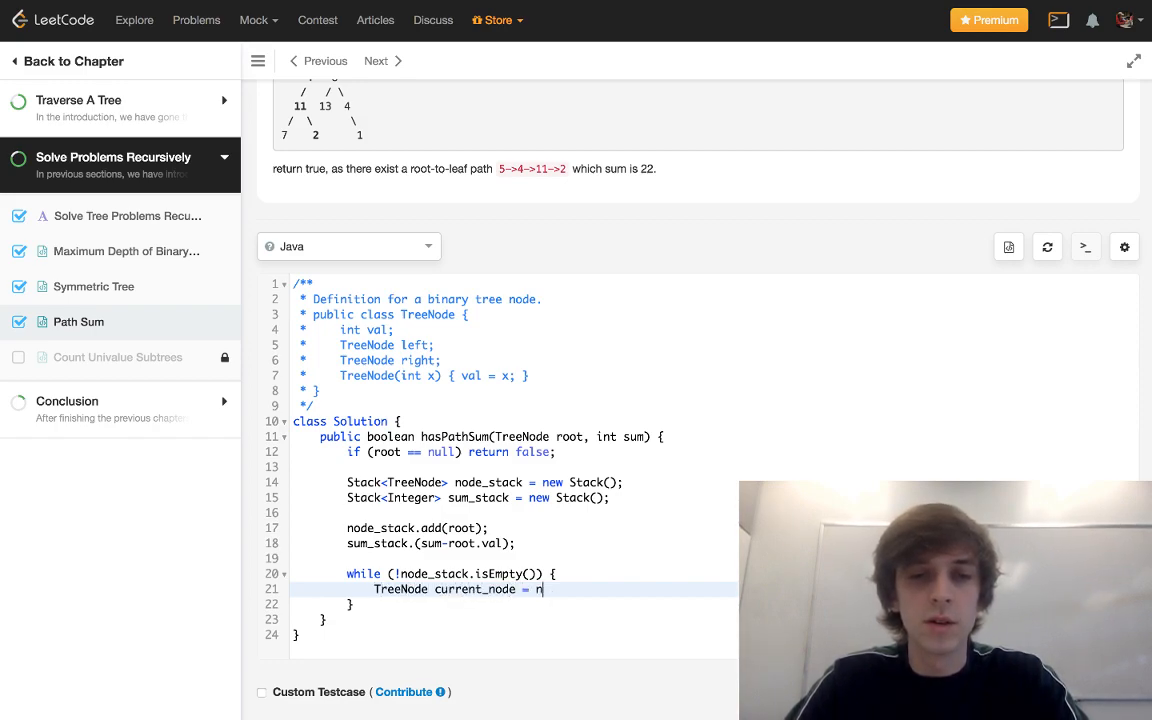
{"action": "type", "text": "ode_stack."}
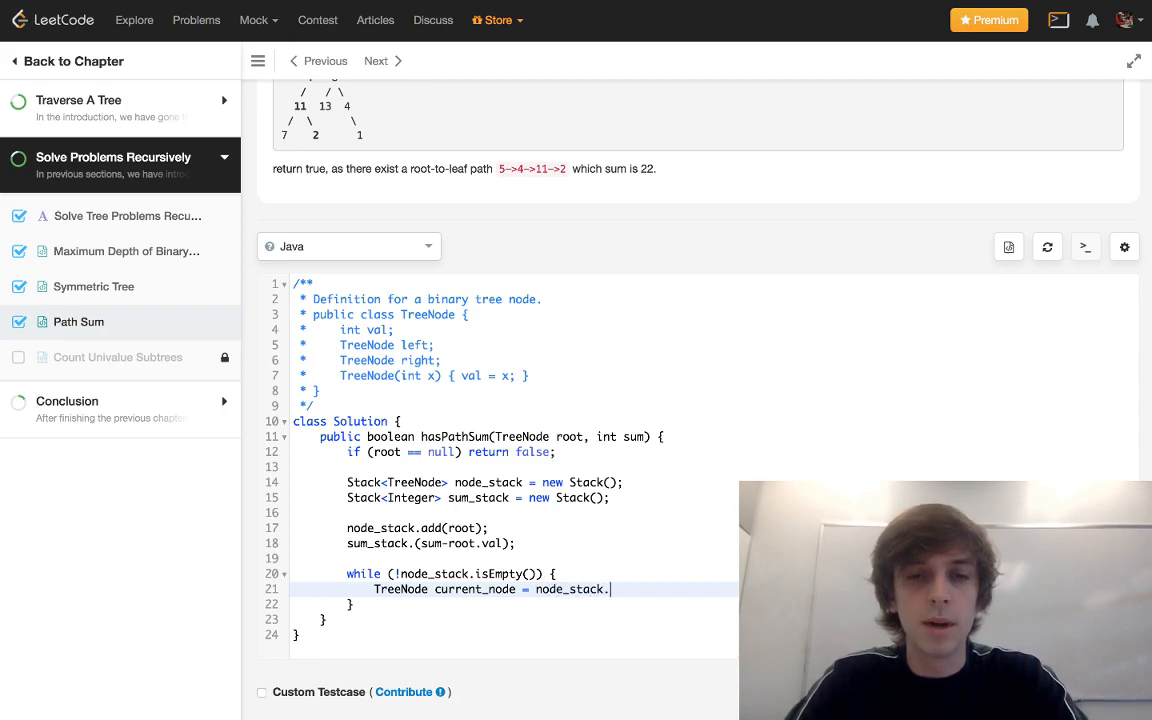
{"action": "type", "text": "pop();"}
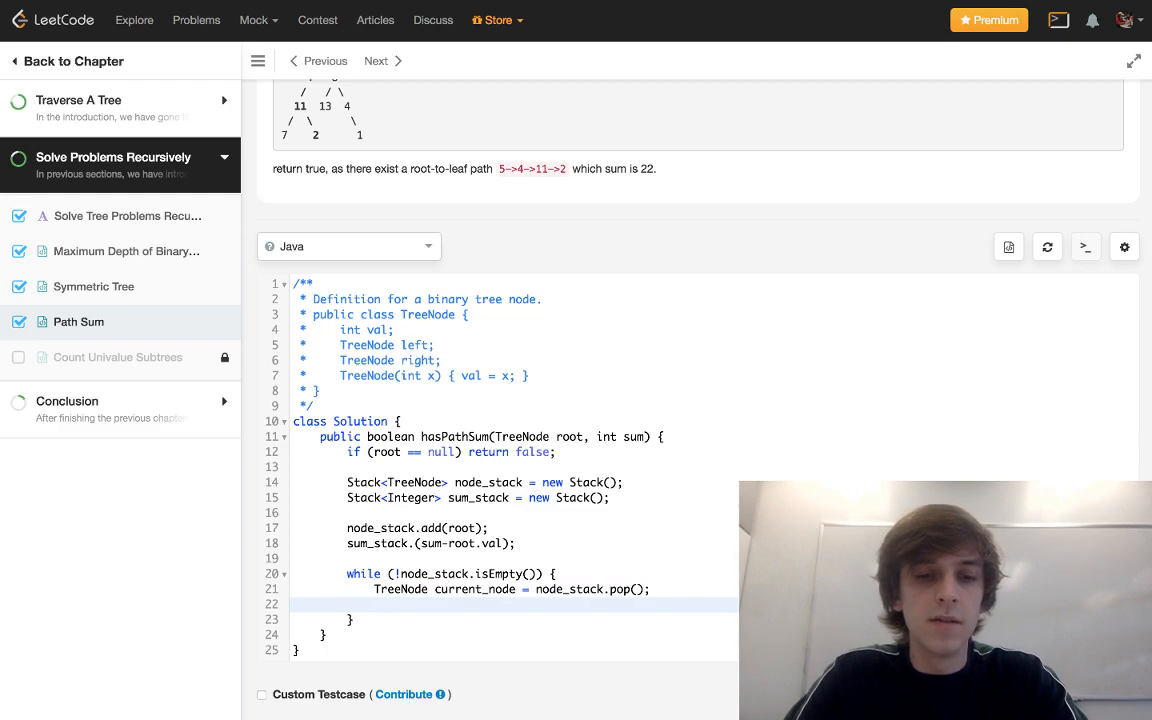
{"action": "type", "text": "int current"}
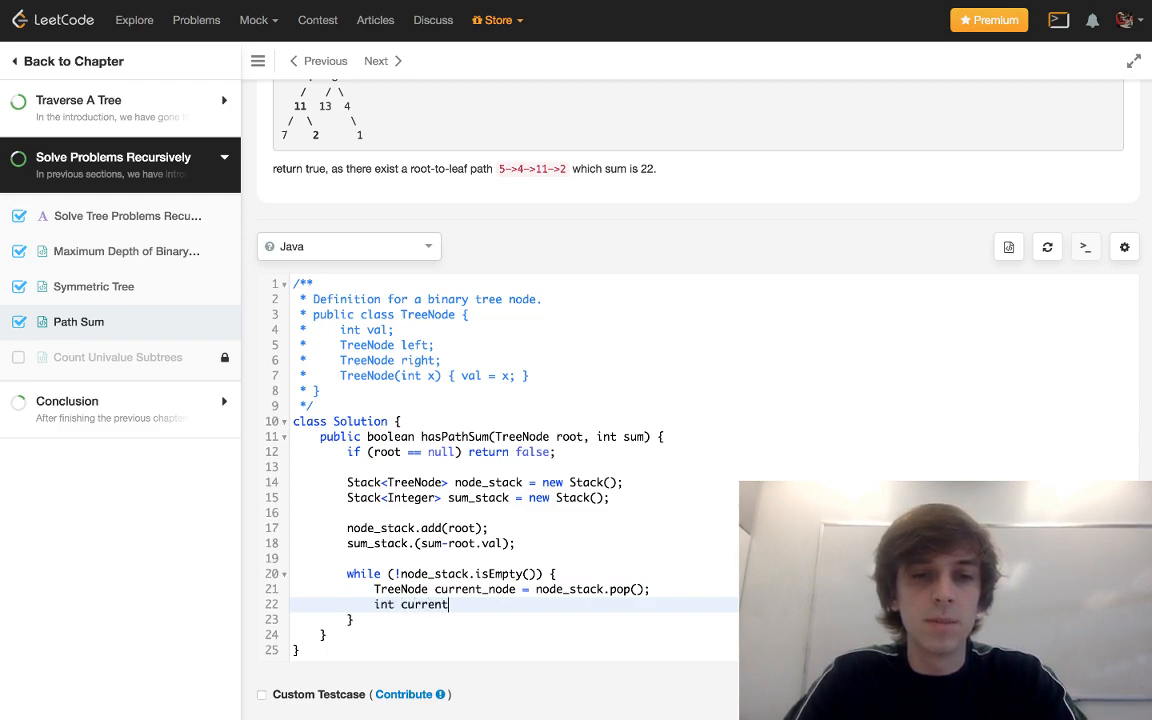
{"action": "type", "text": "_sum = sum_"}
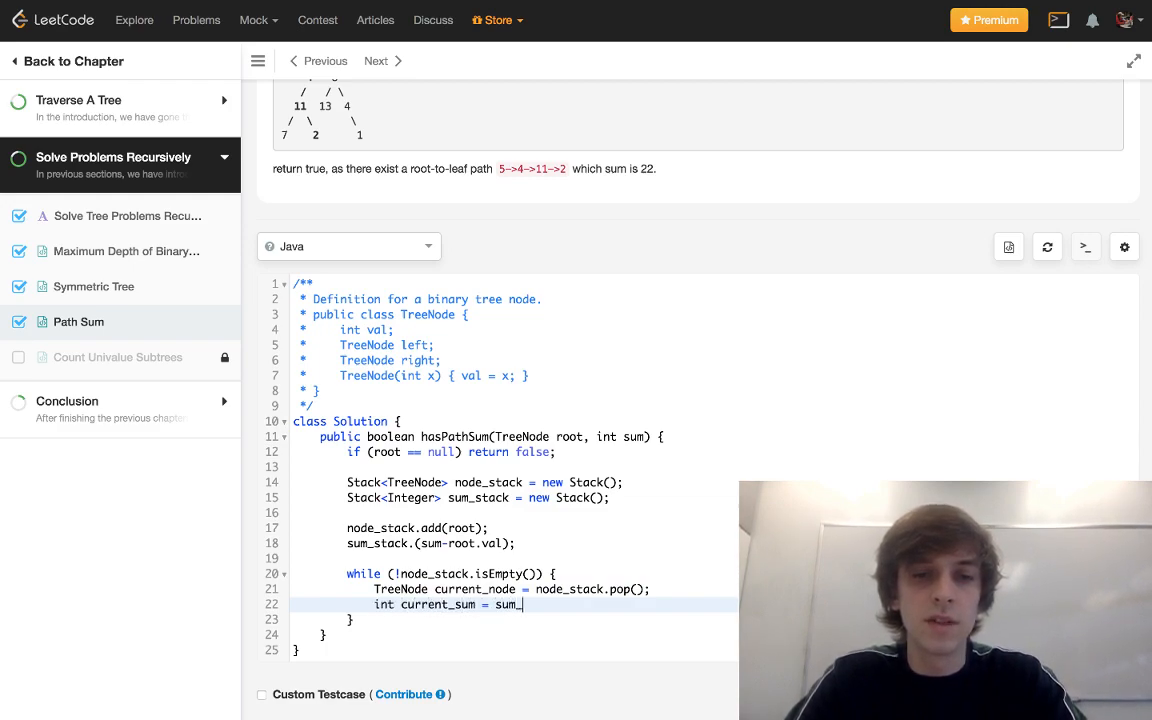
{"action": "type", "text": "tack.popo"}
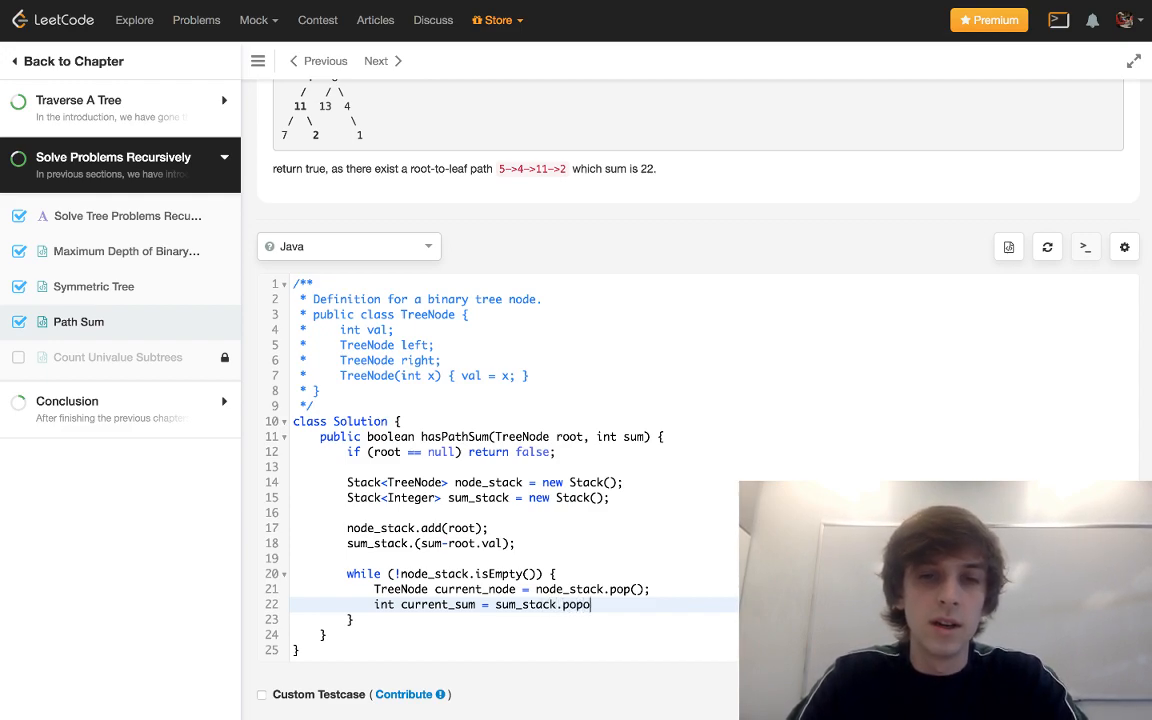
{"action": "type", "text": "();"}
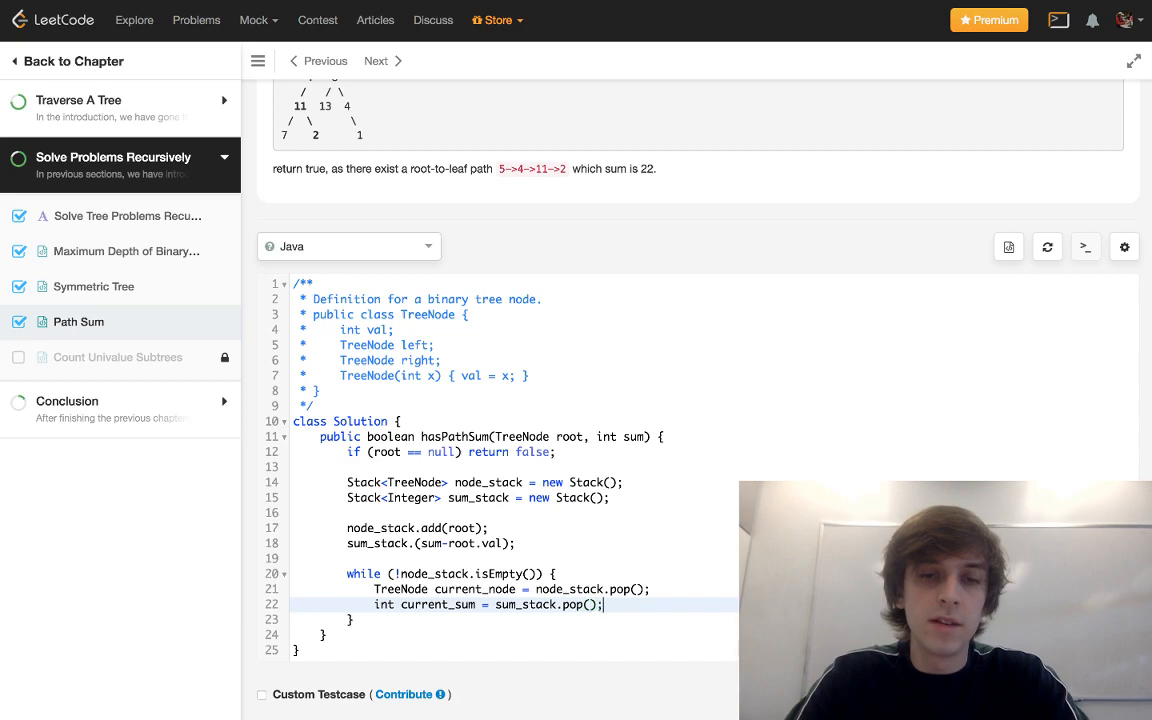
Start an if checking that node.left and node.right are both null
{"action": "type", "text": "if ()"}
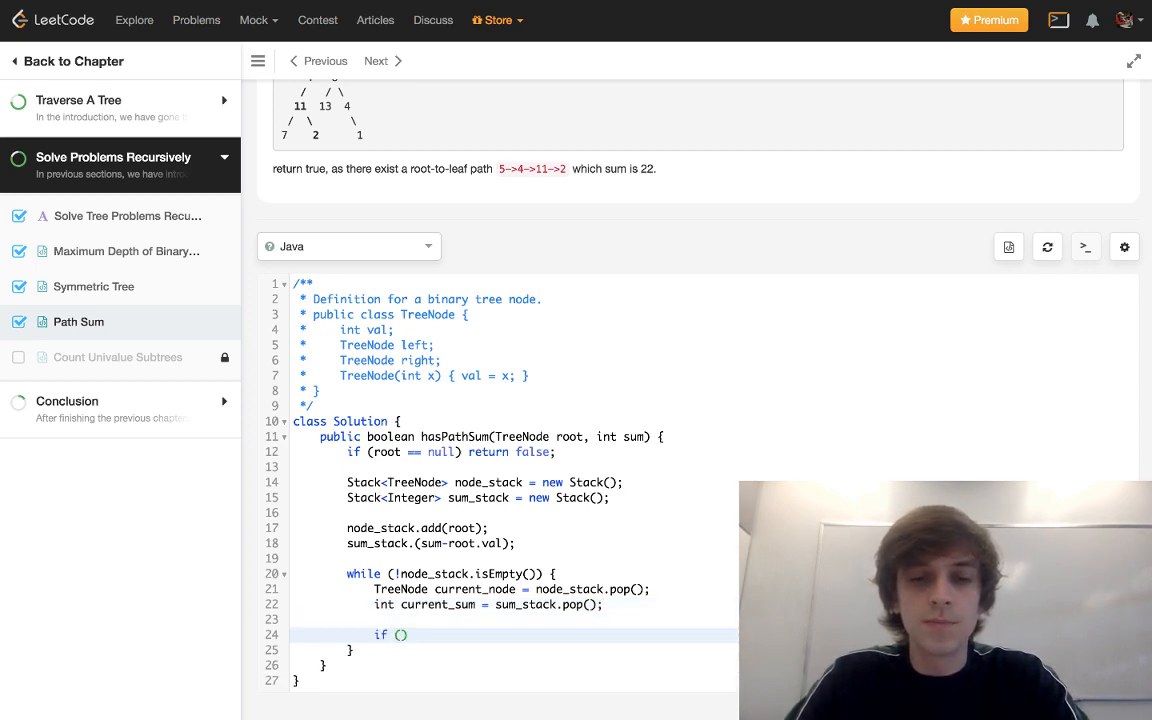
{"action": "type", "text": "n"}
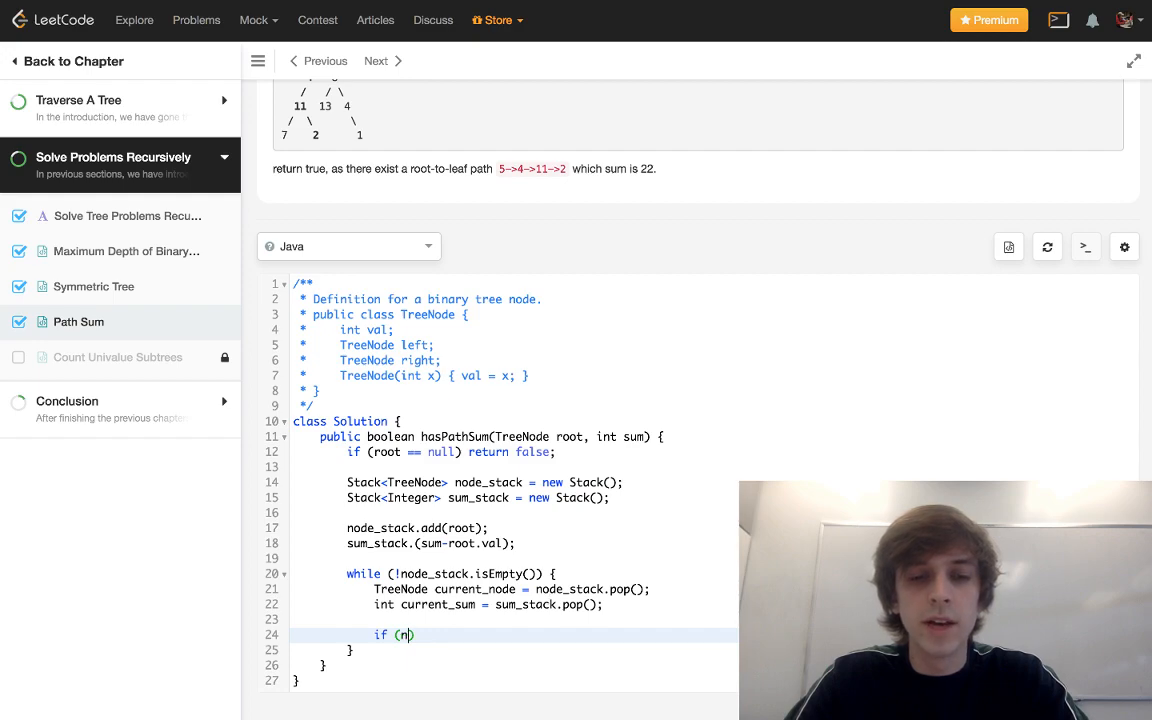
{"action": "type", "text": "ode.left == null &&"}
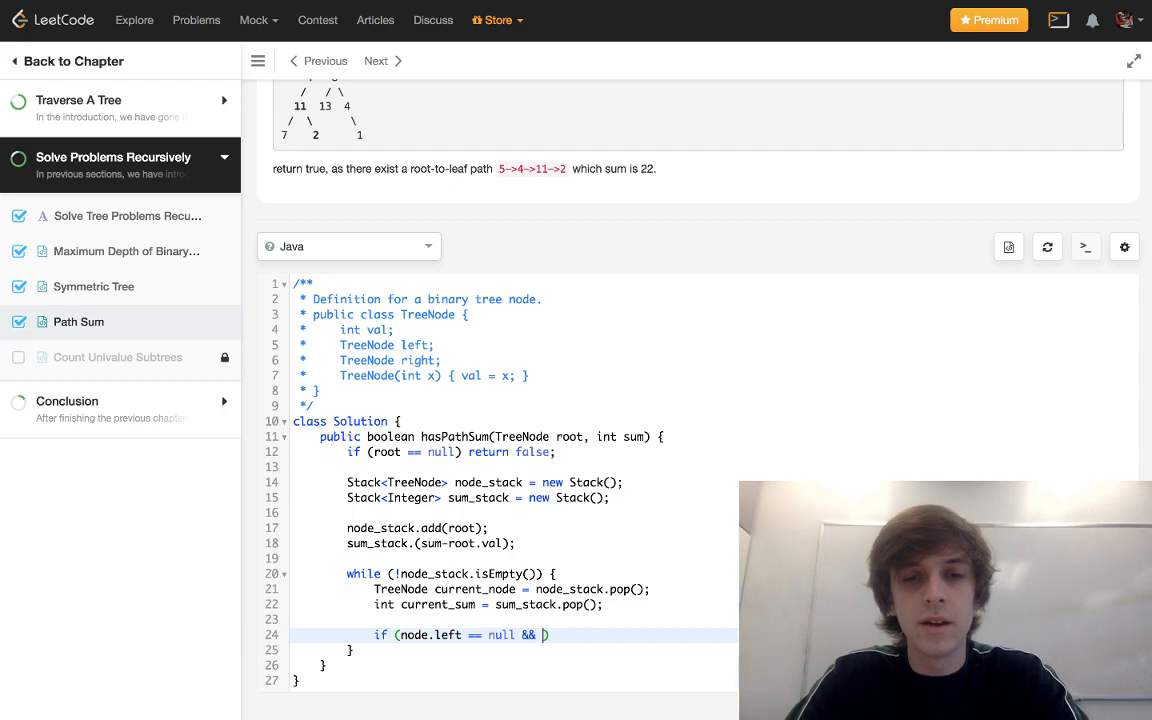
{"action": "type", "text": "node.right =="}
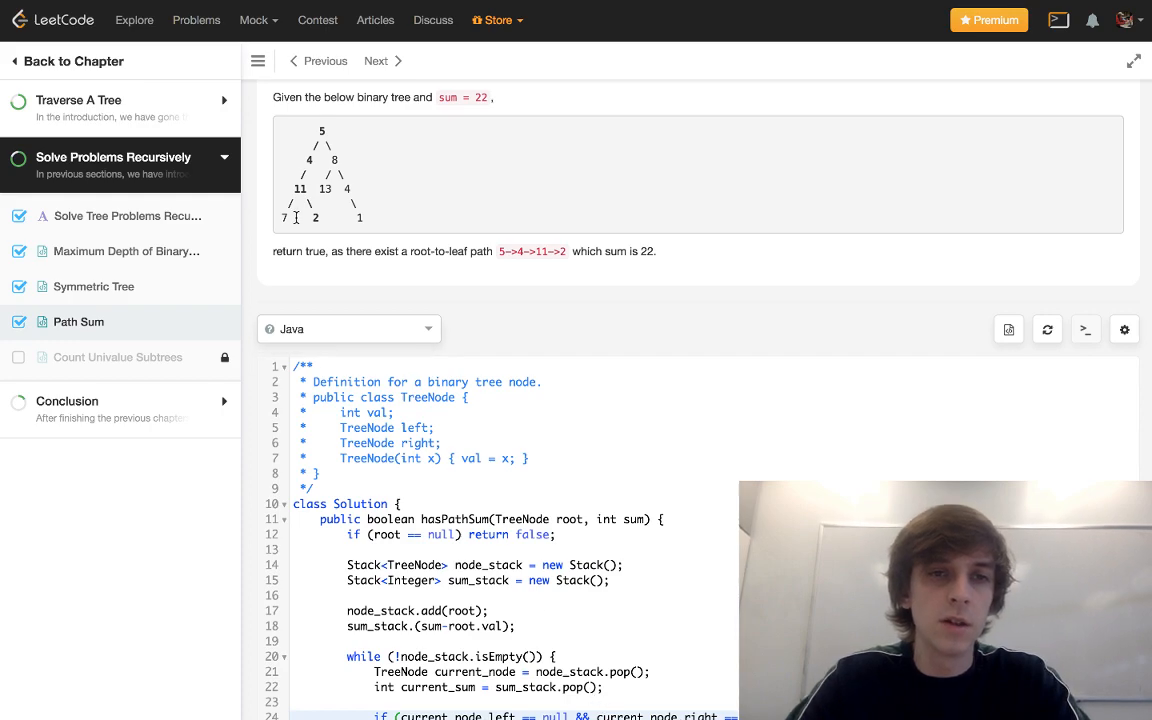
{"action": "mouse_move", "coordinate": [278, 230]}
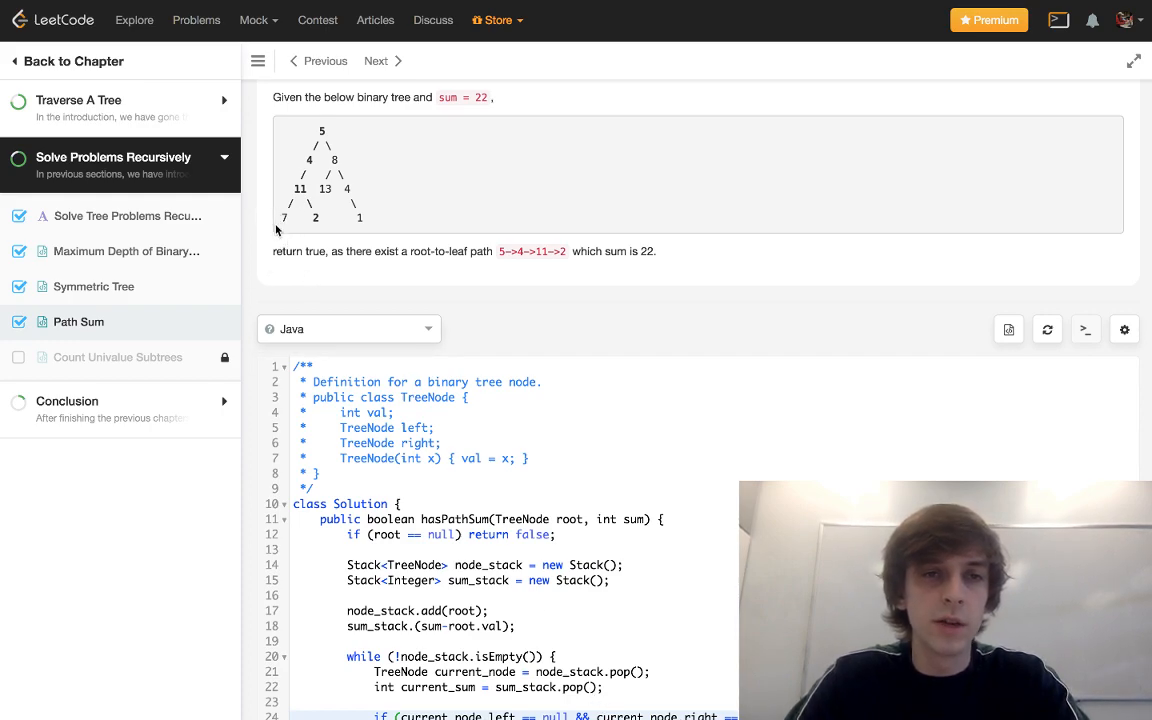
{"action": "scroll", "scroll_direction": "down", "scroll_amount": 3}
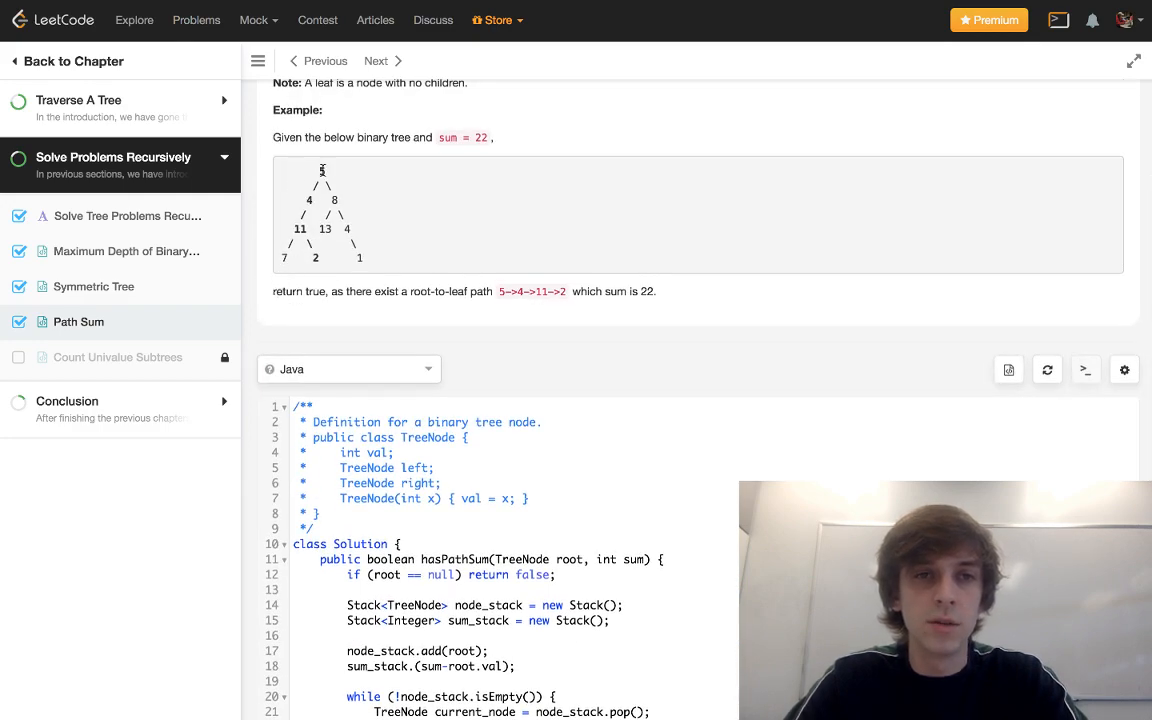
{"action": "mouse_move", "coordinate": [324, 158]}
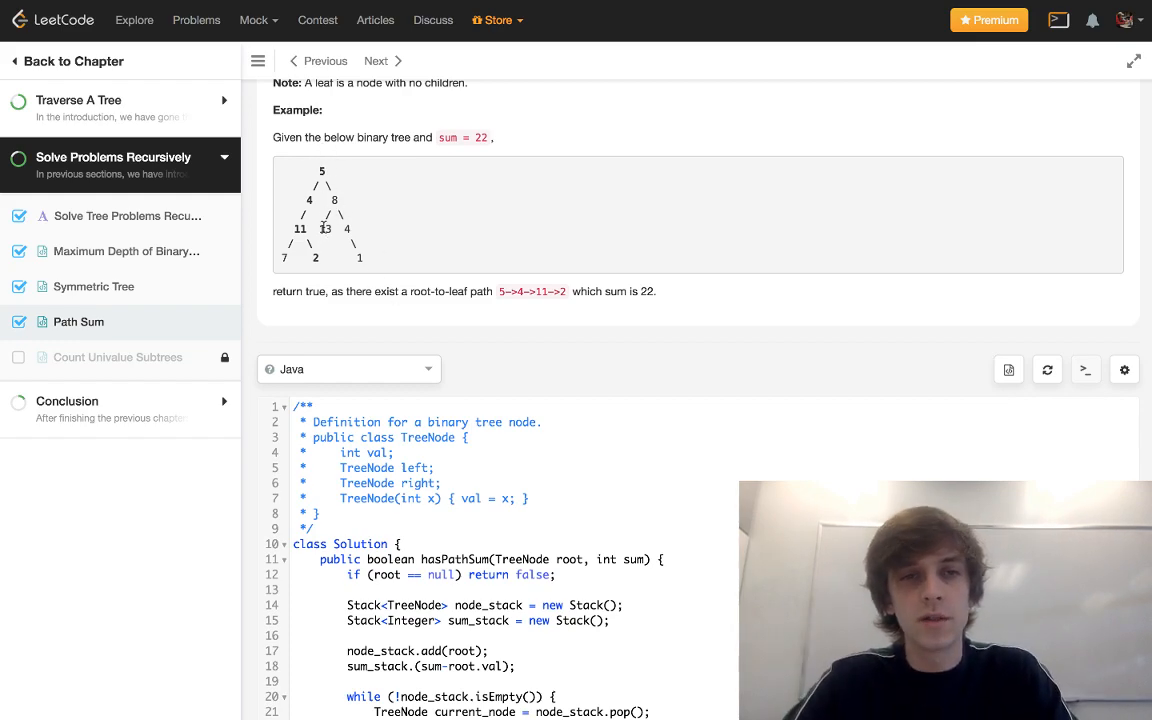
{"action": "scroll", "scroll_direction": "down", "scroll_amount": 3}
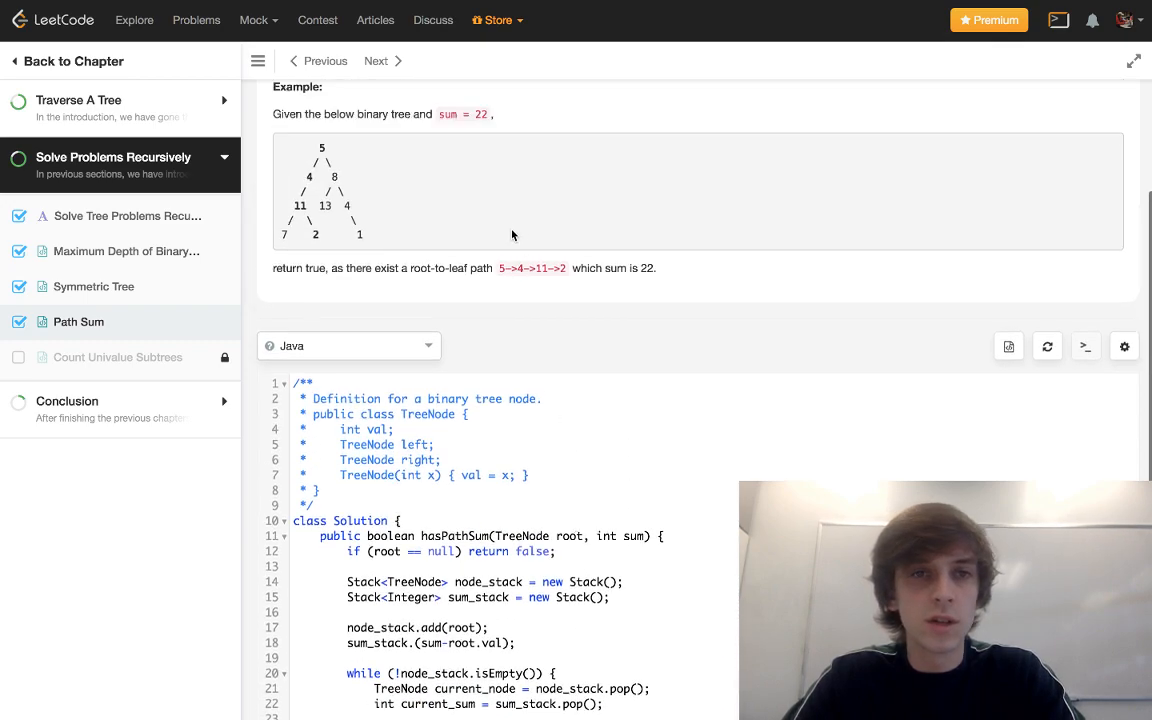
{"action": "scroll", "scroll_direction": "down", "scroll_amount": 3}
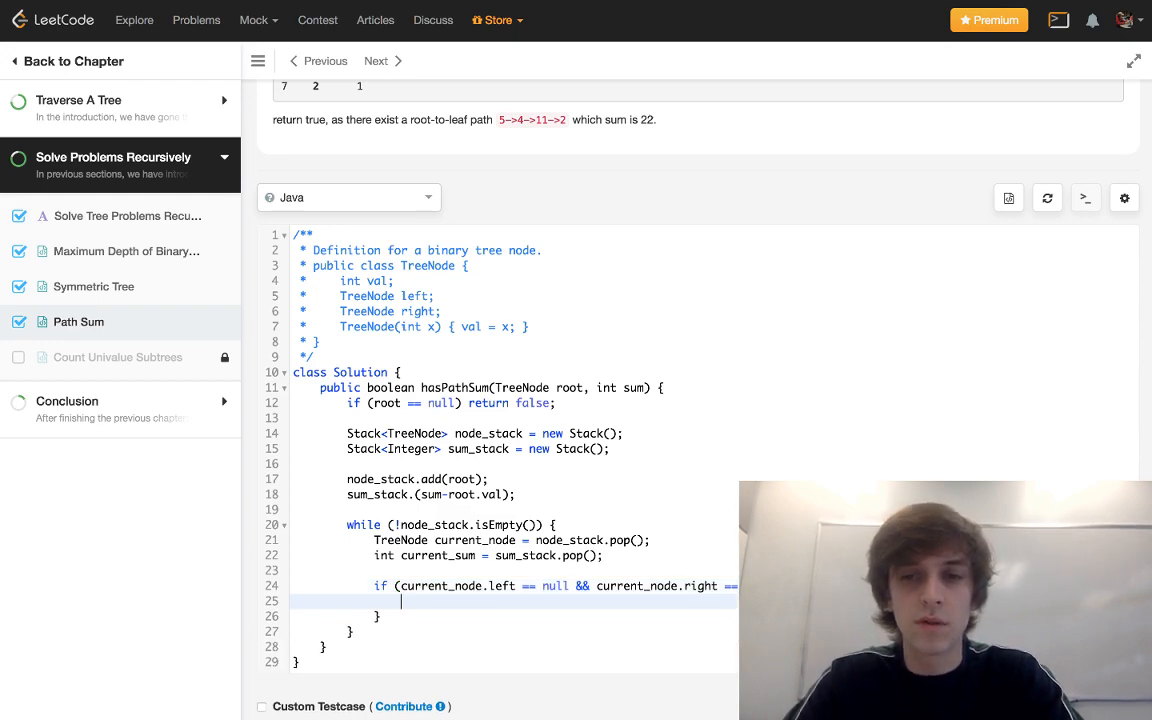
Return false in the leaf check, then add node.left to node_stack when it is non-null
{"action": "type", "text": "return false;"}
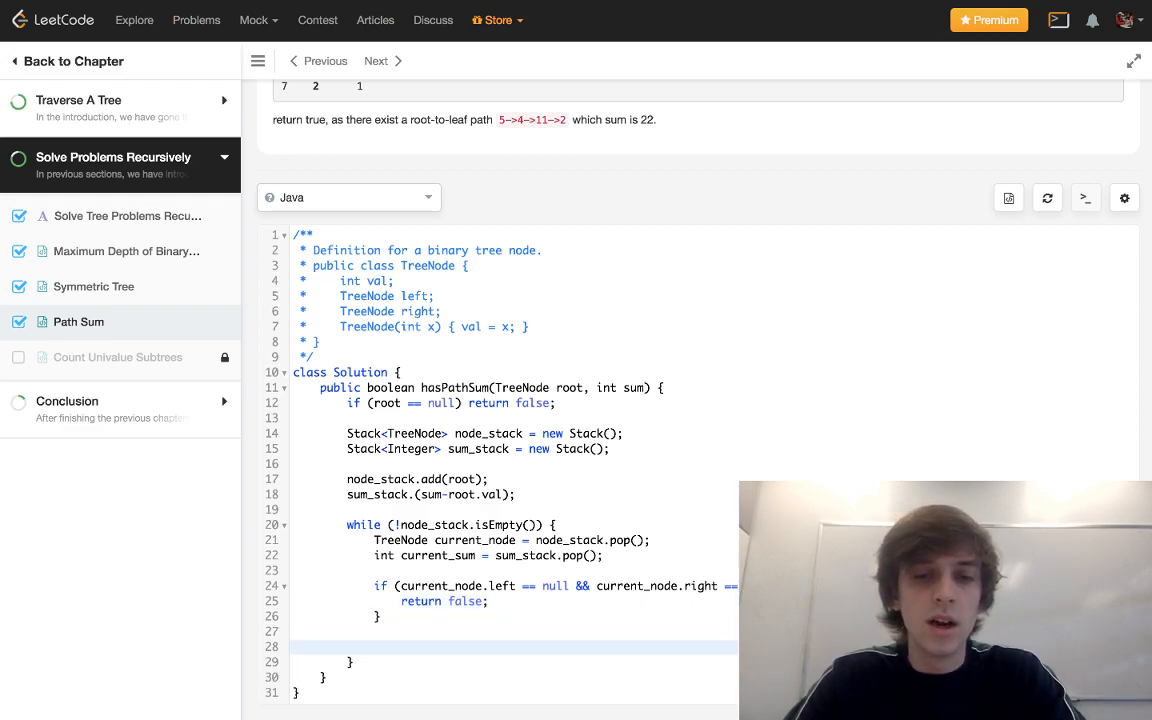
{"action": "type", "text": "if (node.)"}
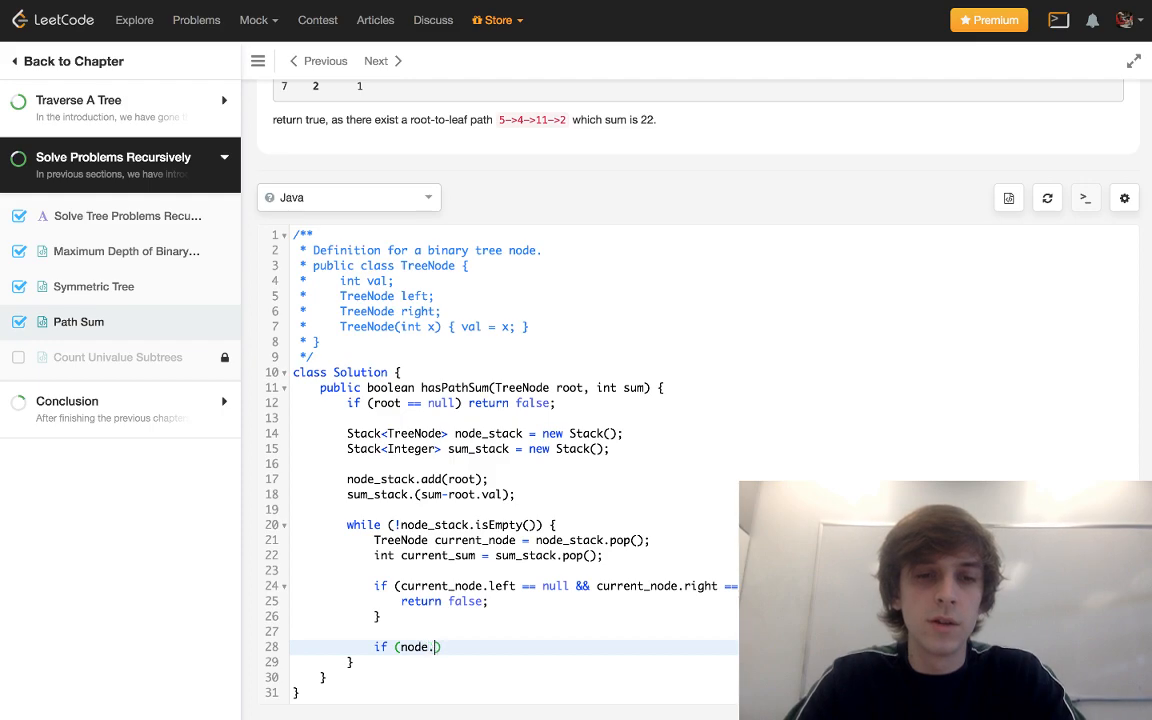
{"action": "type", "text": "left"}
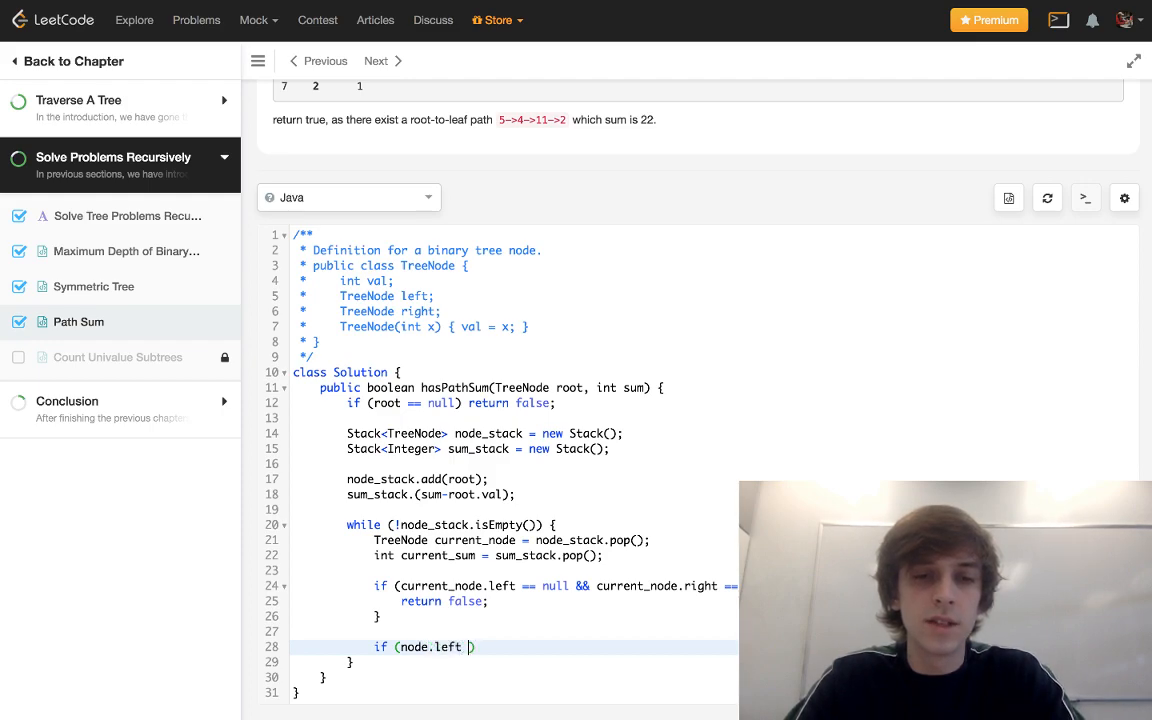
{"action": "type", "text": "!= null) {"}
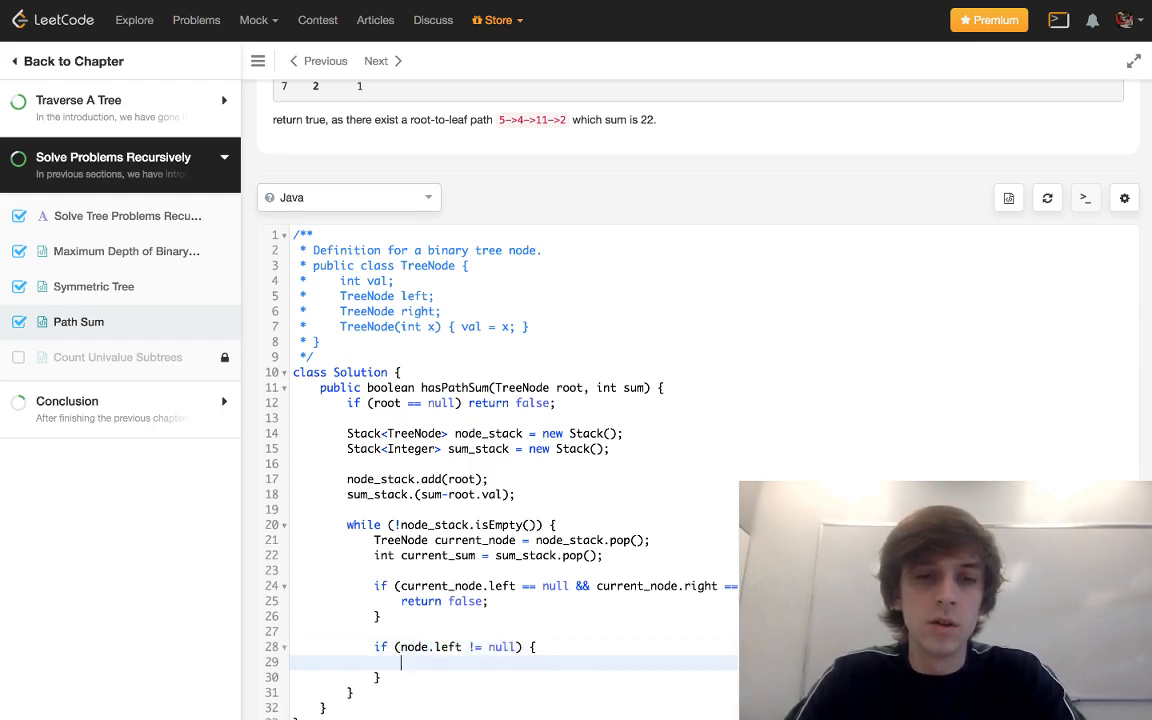
{"action": "type", "text": "node_stack.add"}
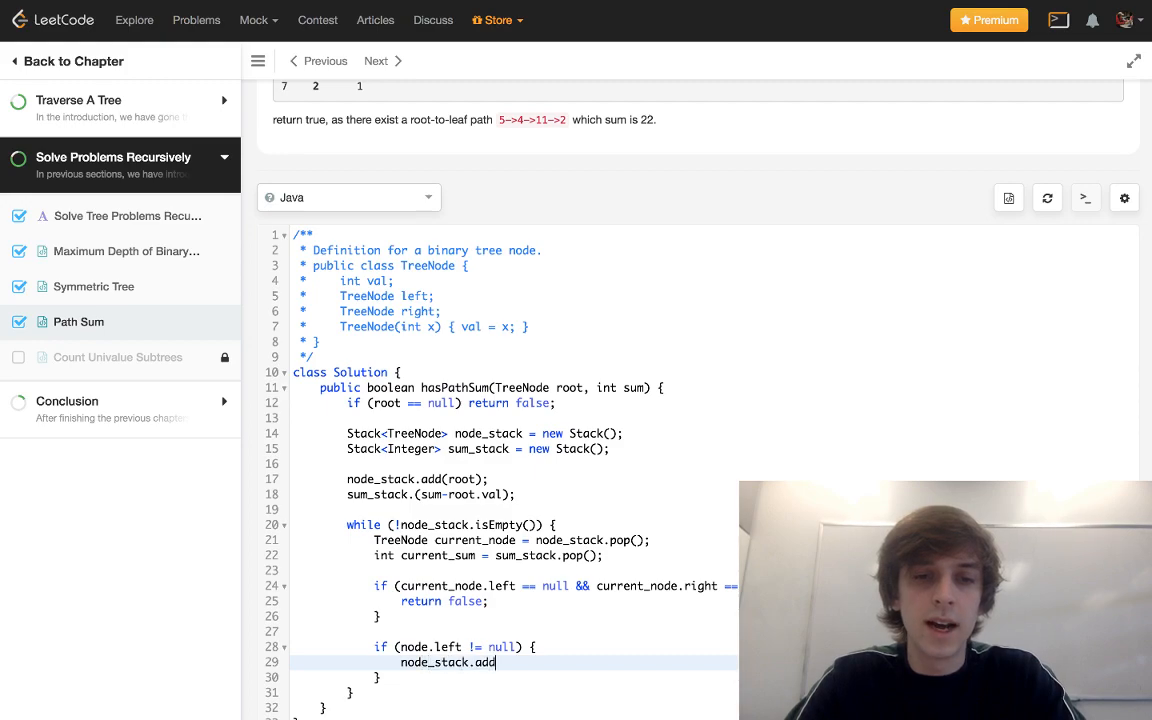
{"action": "type", "text": "(node.left);"}
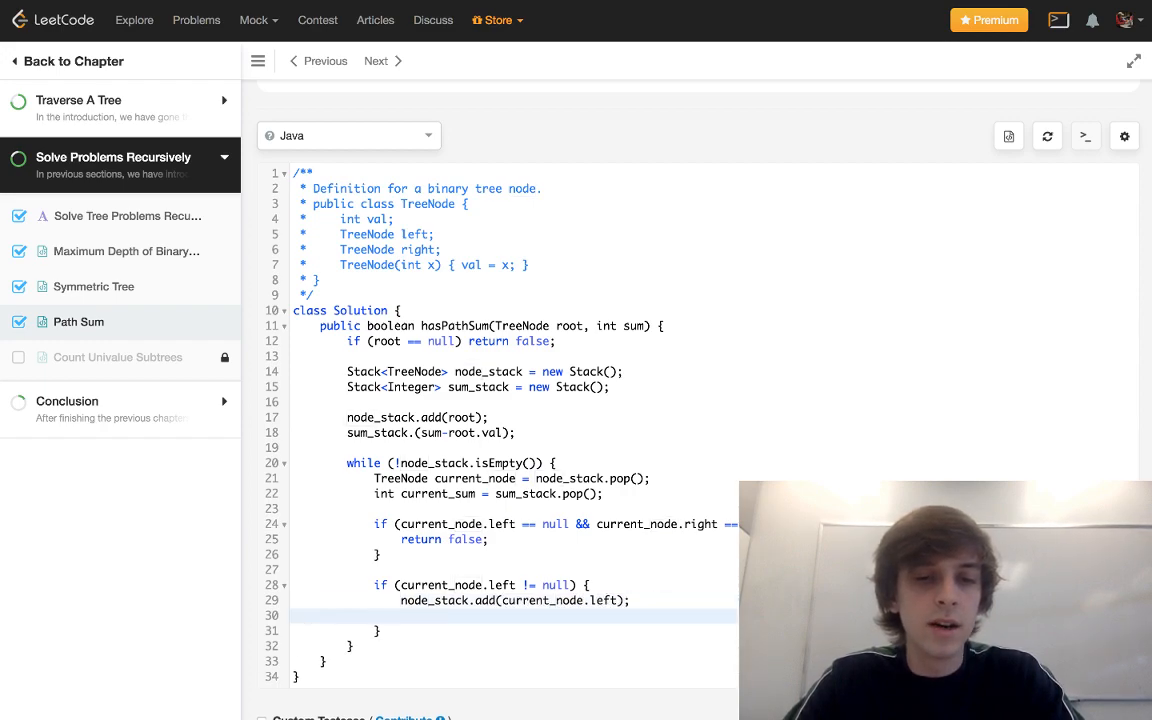
Push current_sum minus the left child's val onto sum_stack
{"action": "type", "text": "cu"}
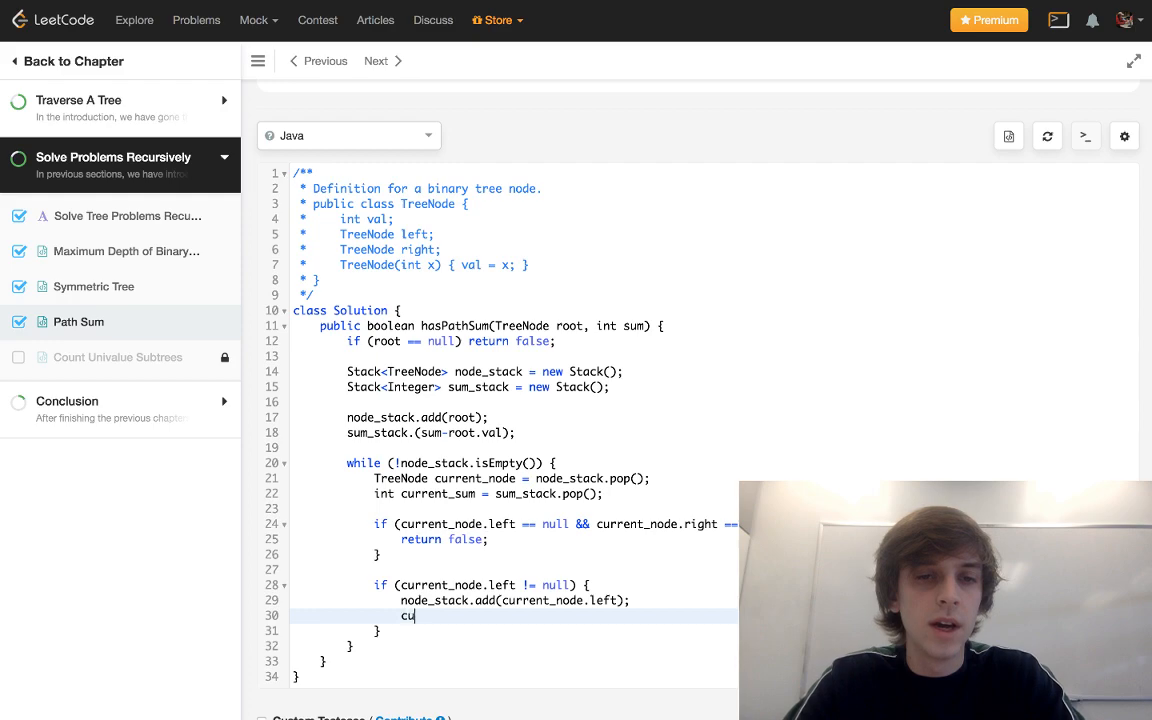
{"action": "key", "text": "Backspace"}
{"action": "type", "text": "sum_stack.add("}
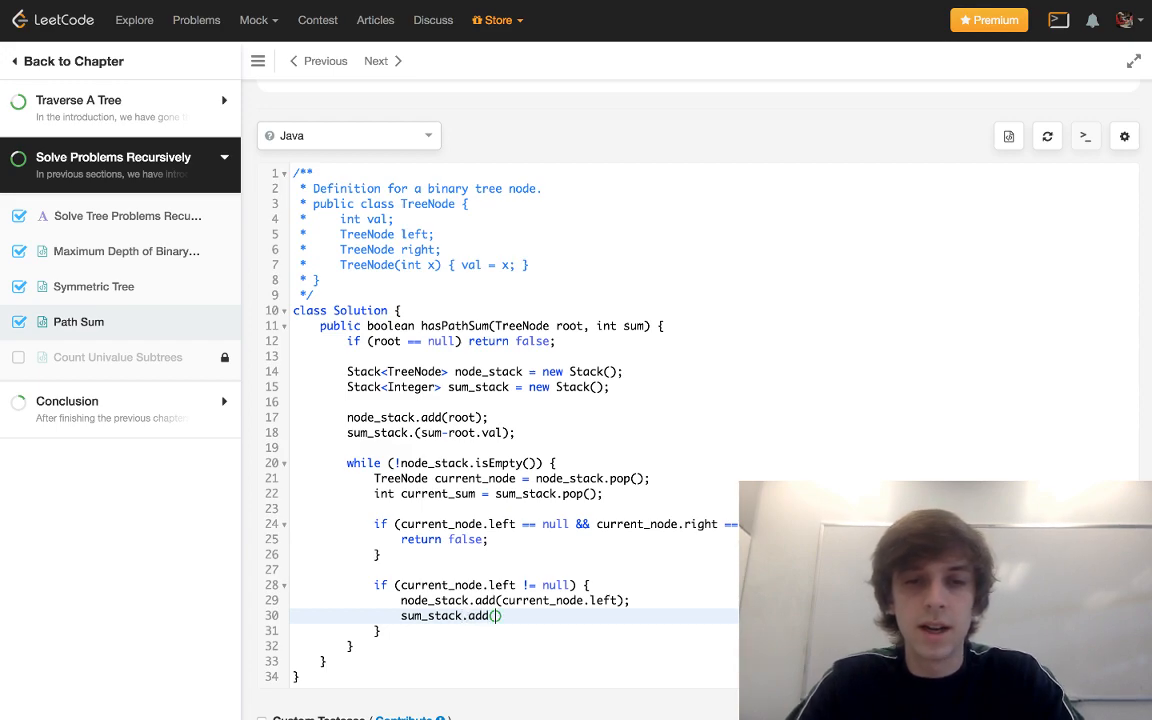
{"action": "type", "text": "curre"}
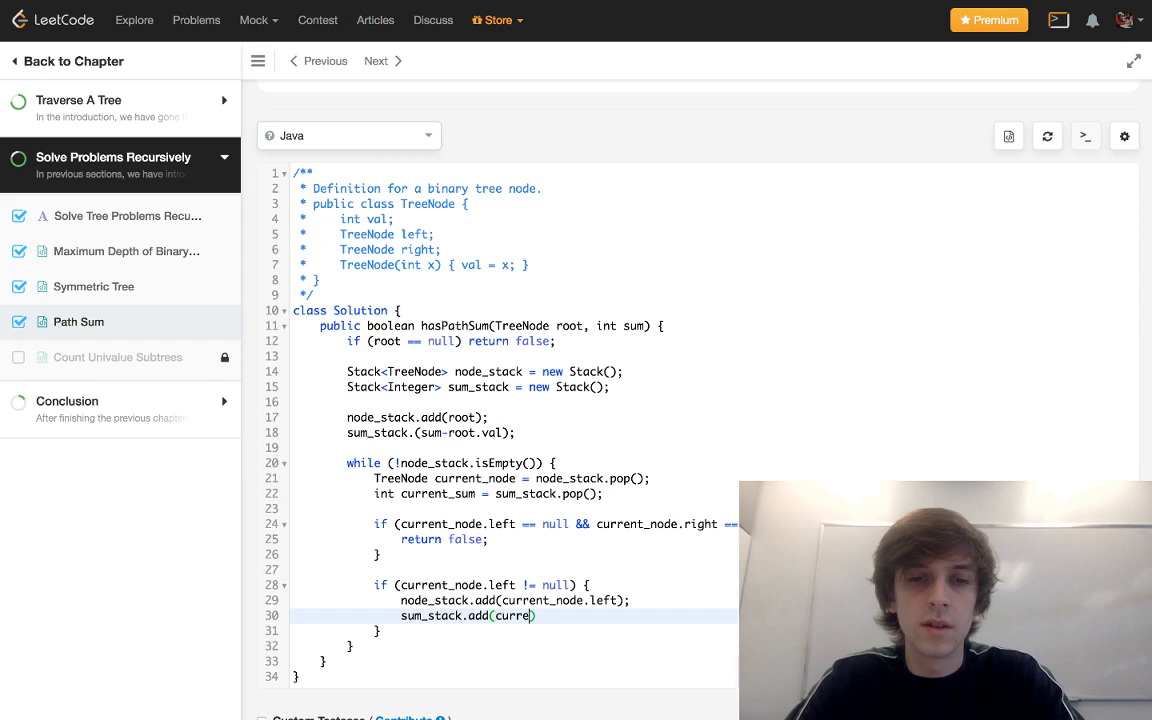
{"action": "type", "text": "nt_sm"}
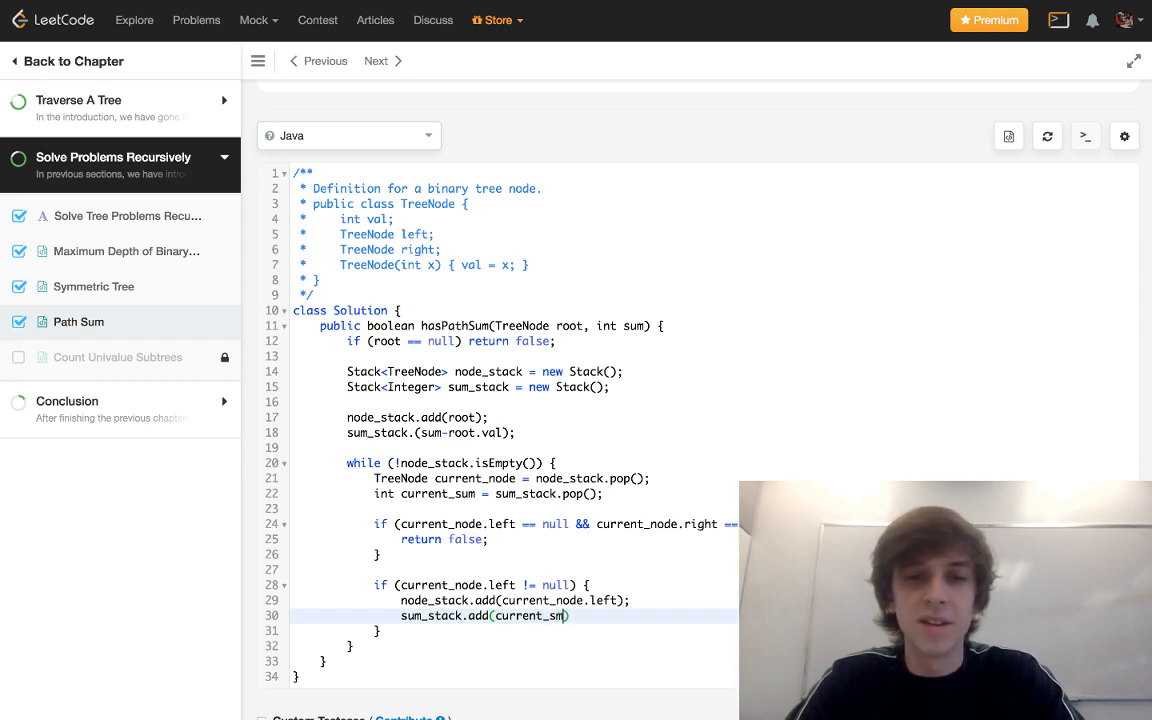
{"action": "type", "text": "-)"}
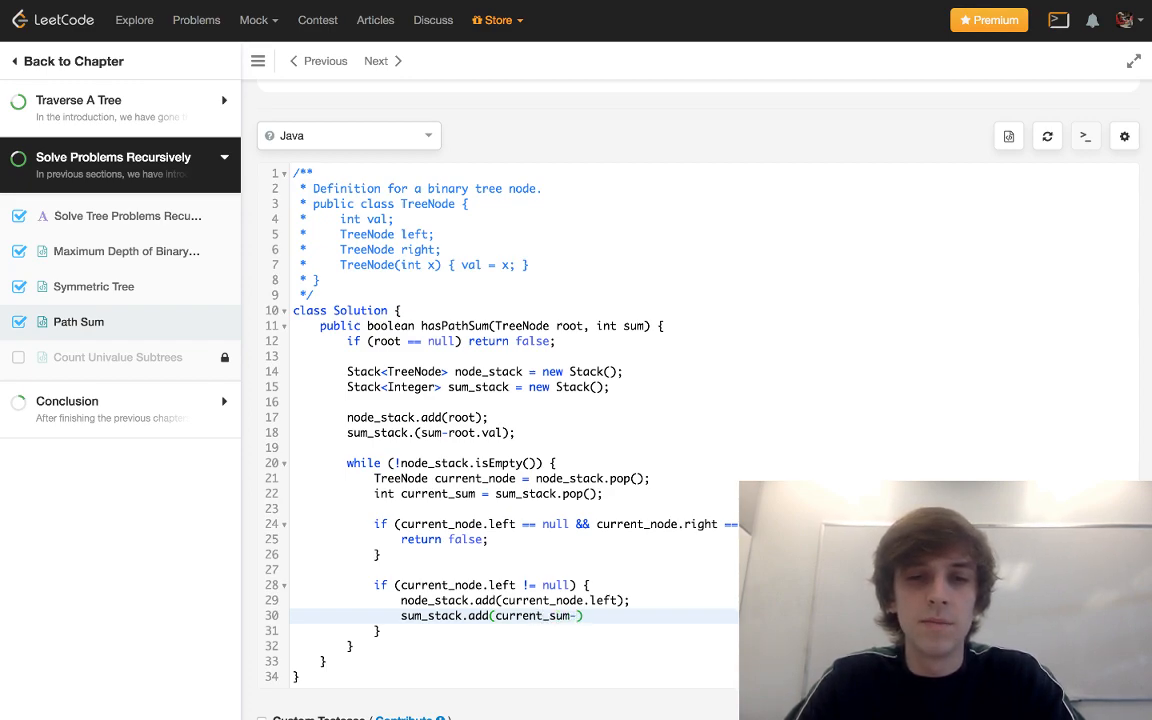
{"action": "type", "text": "current_node.left"}
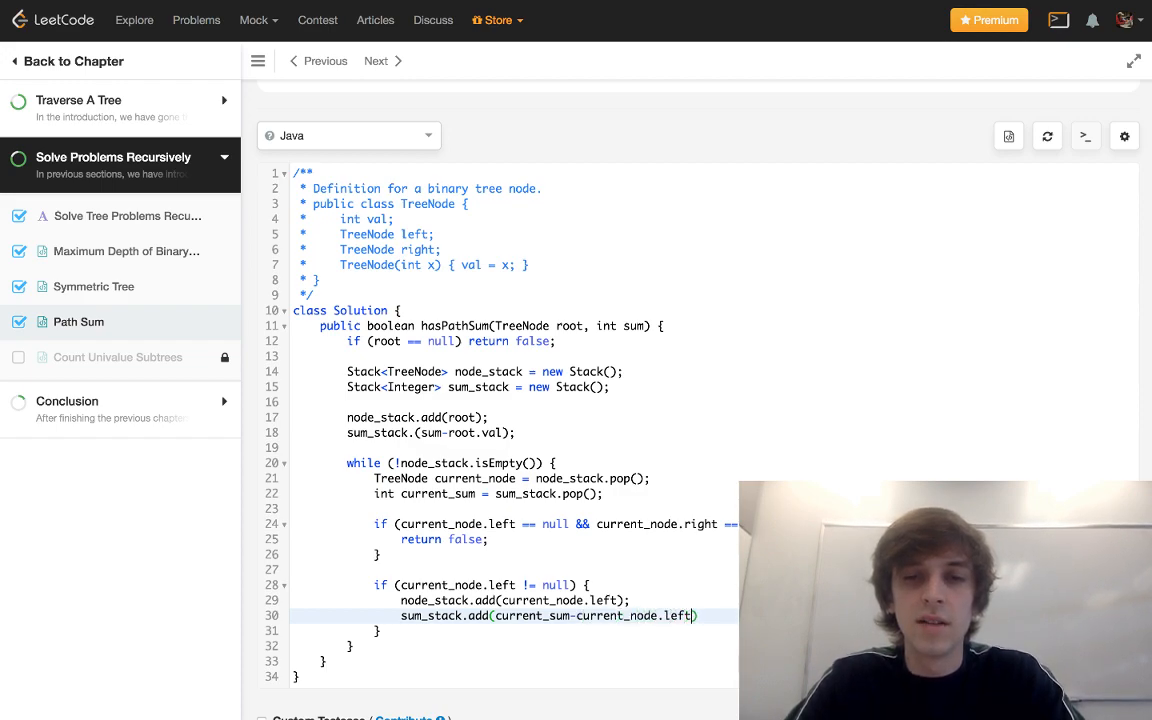
{"action": "type", "text": ".val;"}
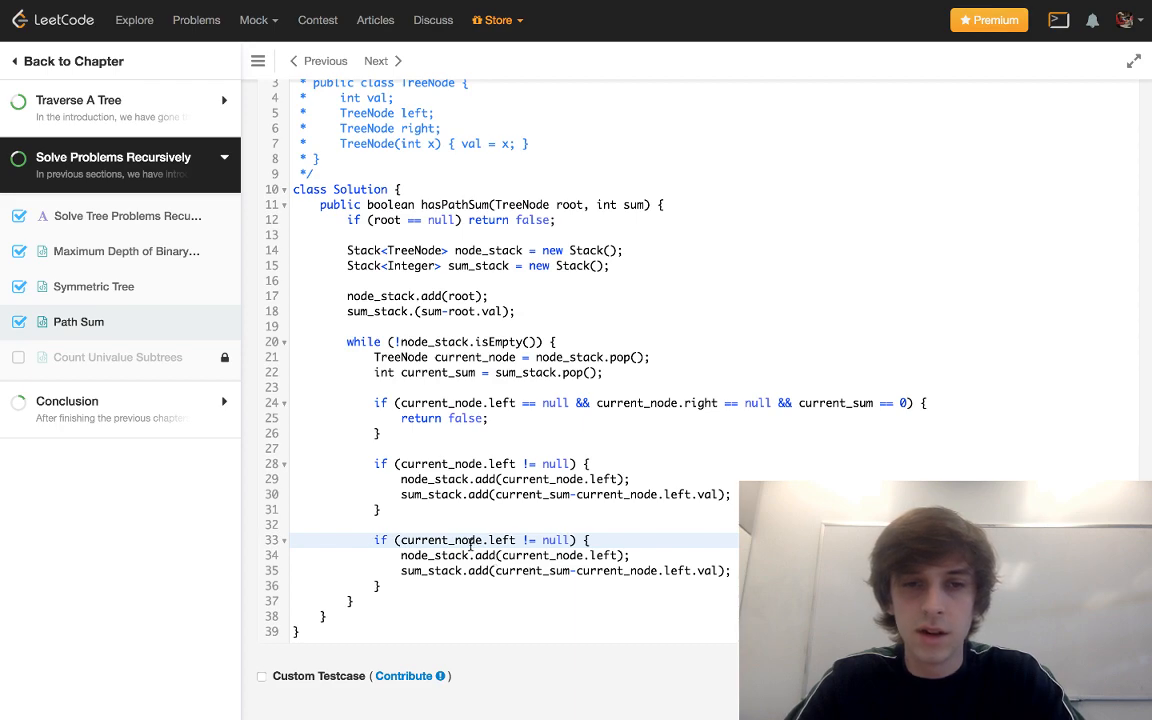
Change the copied block to the right child, add return false;, and make the leaf check return true
{"action": "type", "text": "righ"}
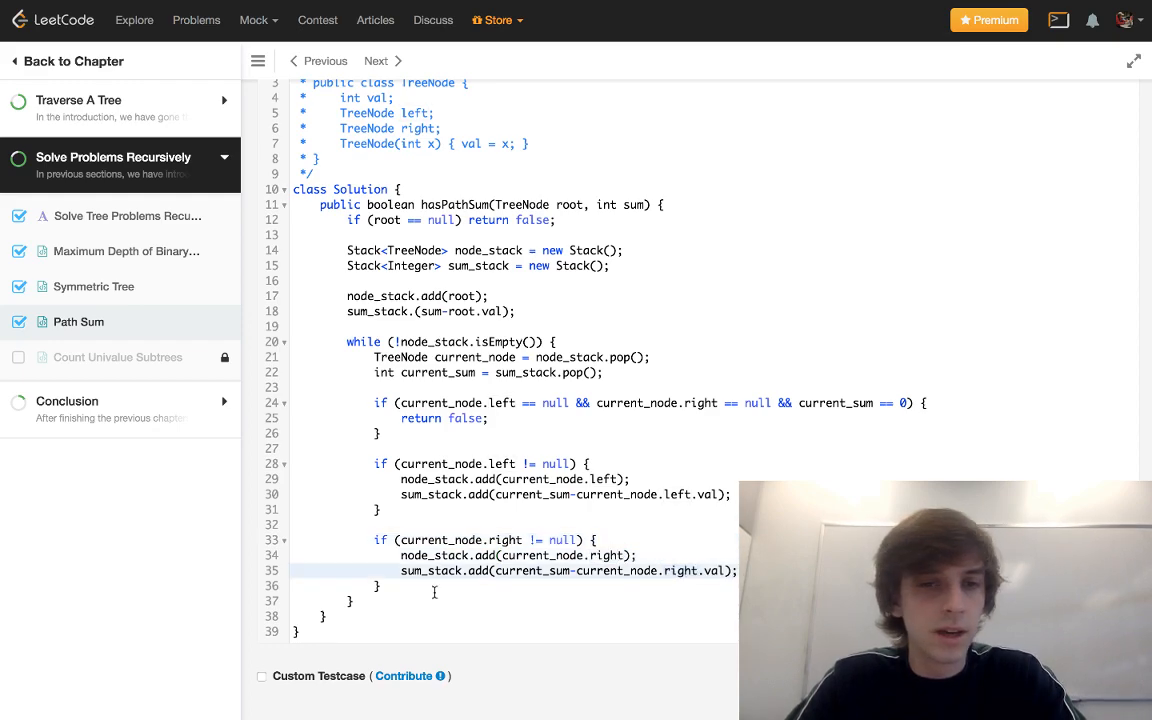
{"action": "type", "text": "r"}
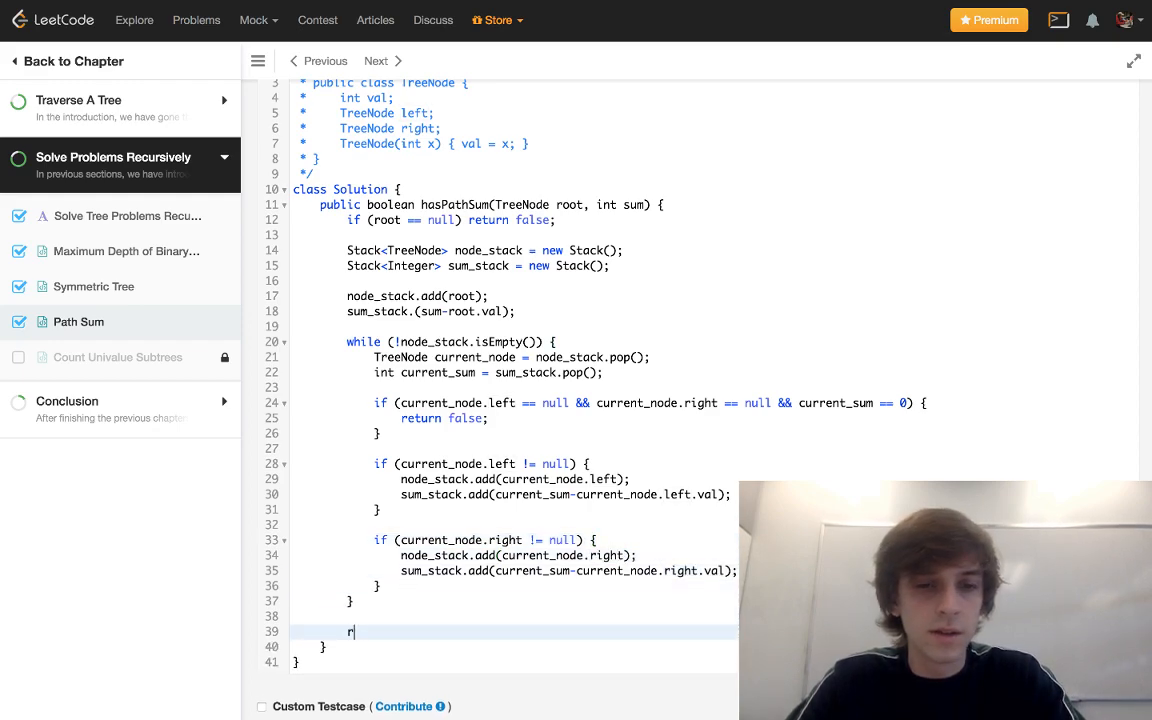
{"action": "type", "text": "eturn false;"}
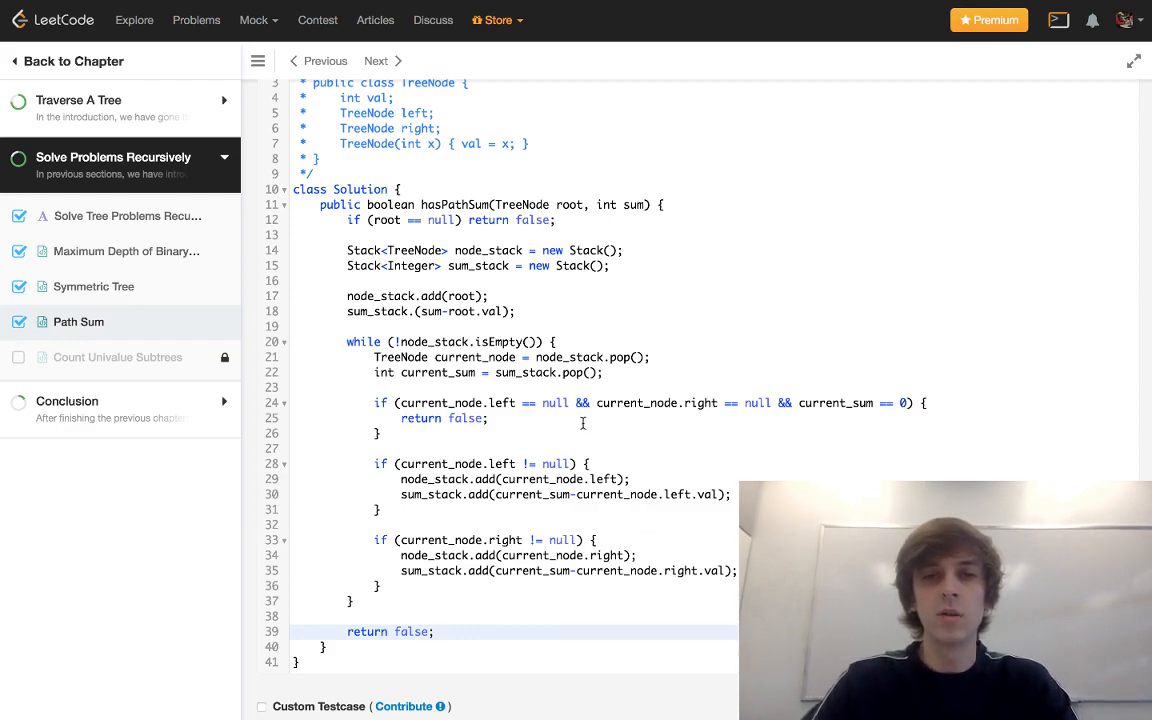
{"action": "double_click", "coordinate": [464, 418]}
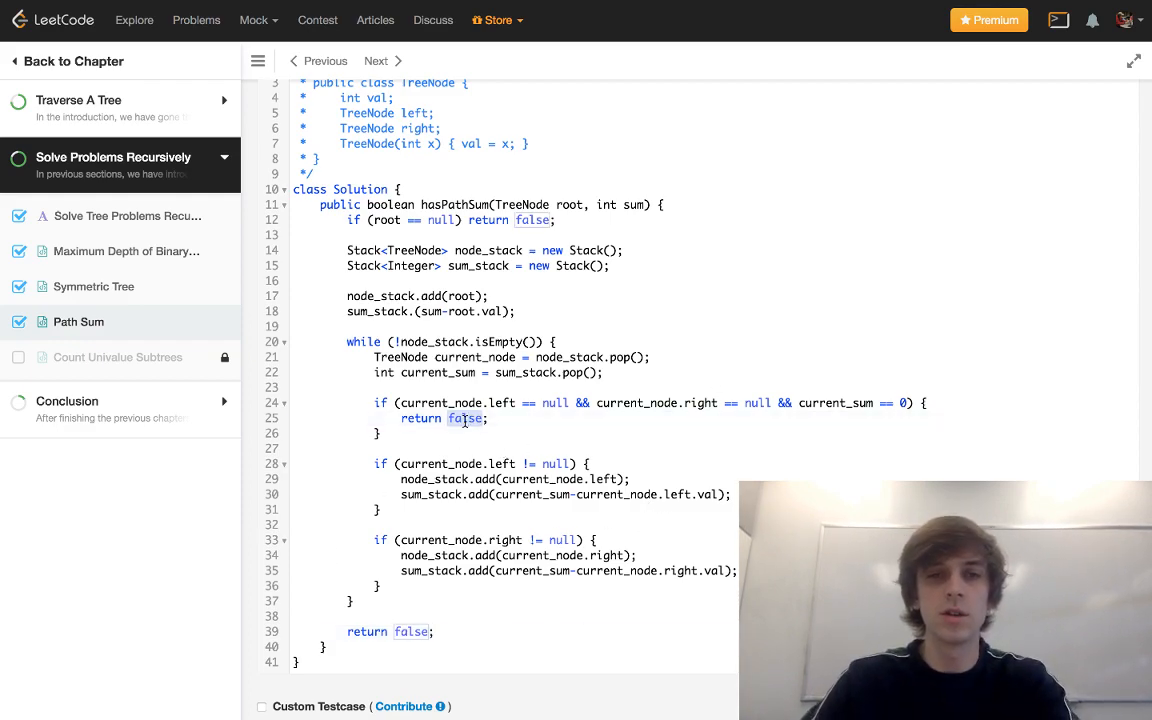
{"action": "type", "text": "true"}
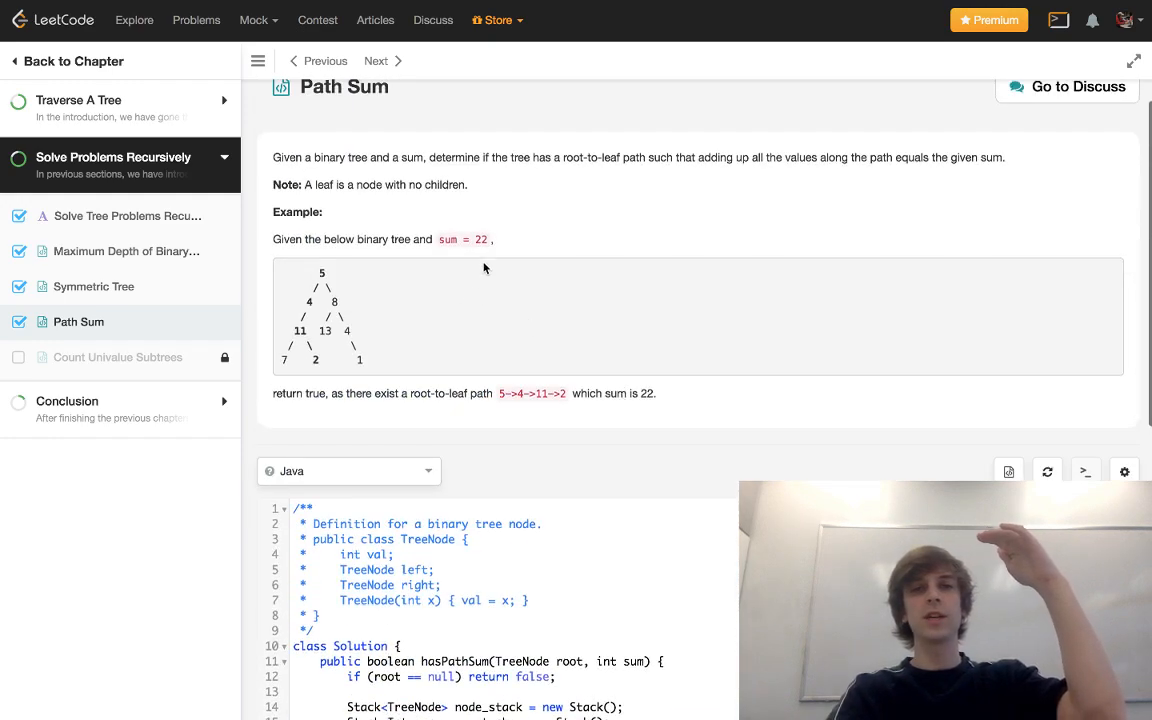
{"action": "mouse_move", "coordinate": [538, 243]}
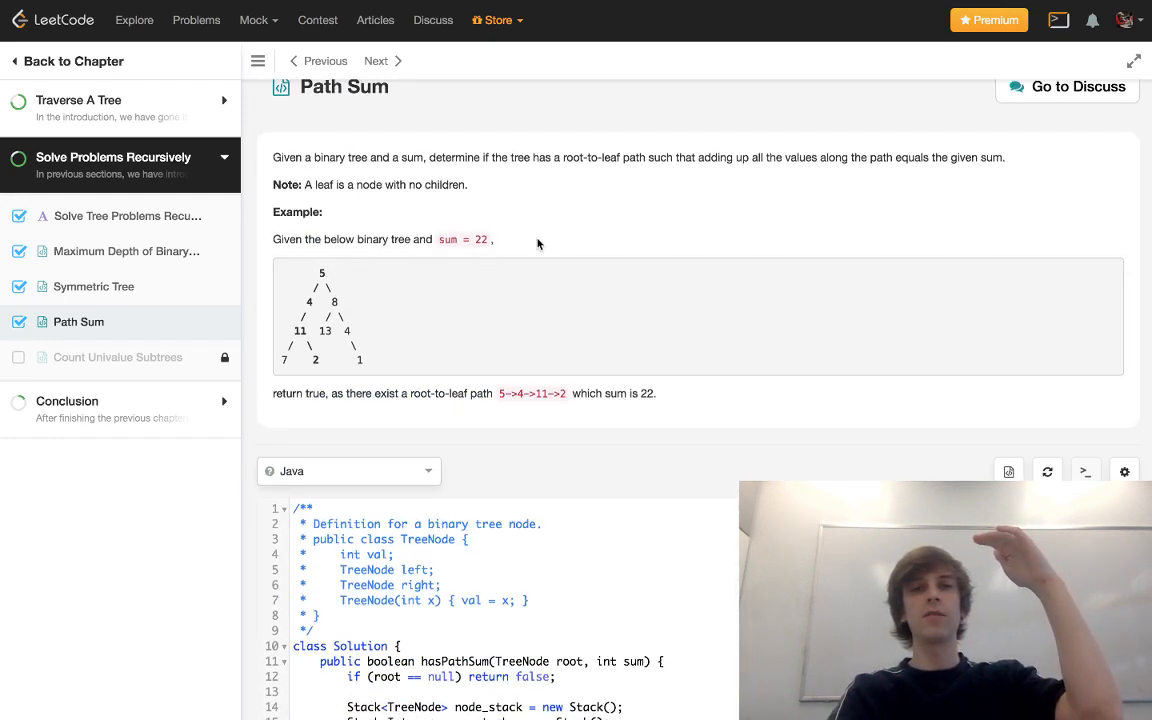
{"action": "mouse_move", "coordinate": [431, 278]}
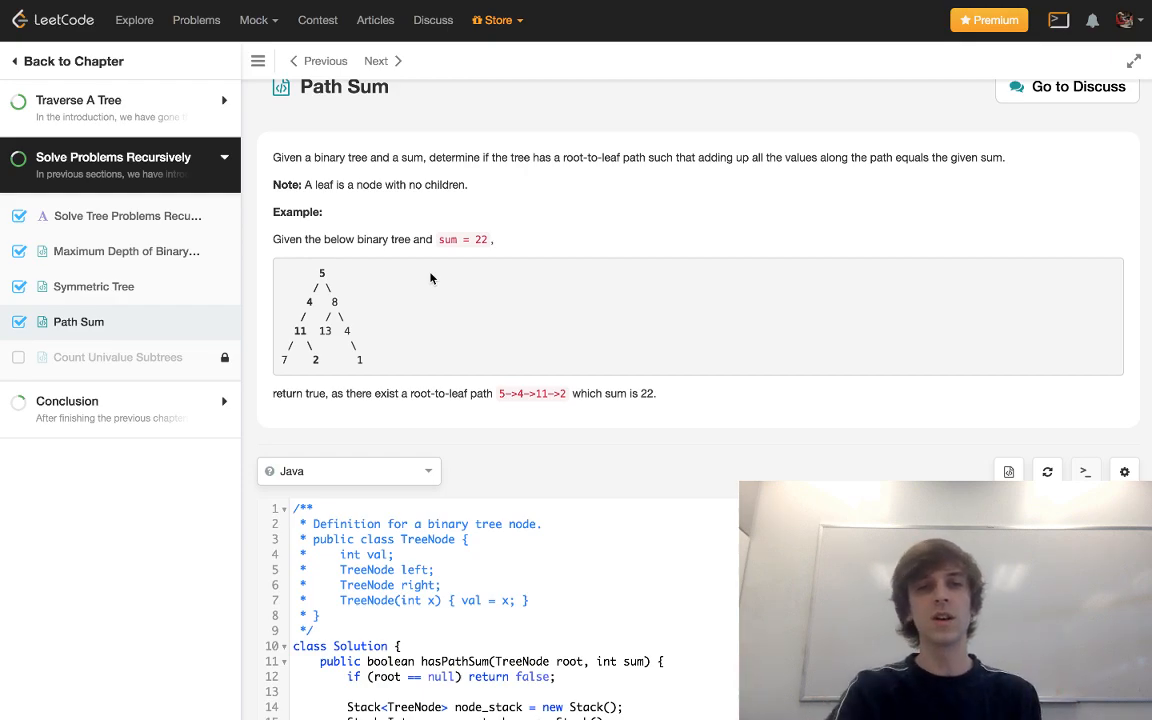
{"action": "scroll", "scroll_direction": "down", "scroll_amount": 3}
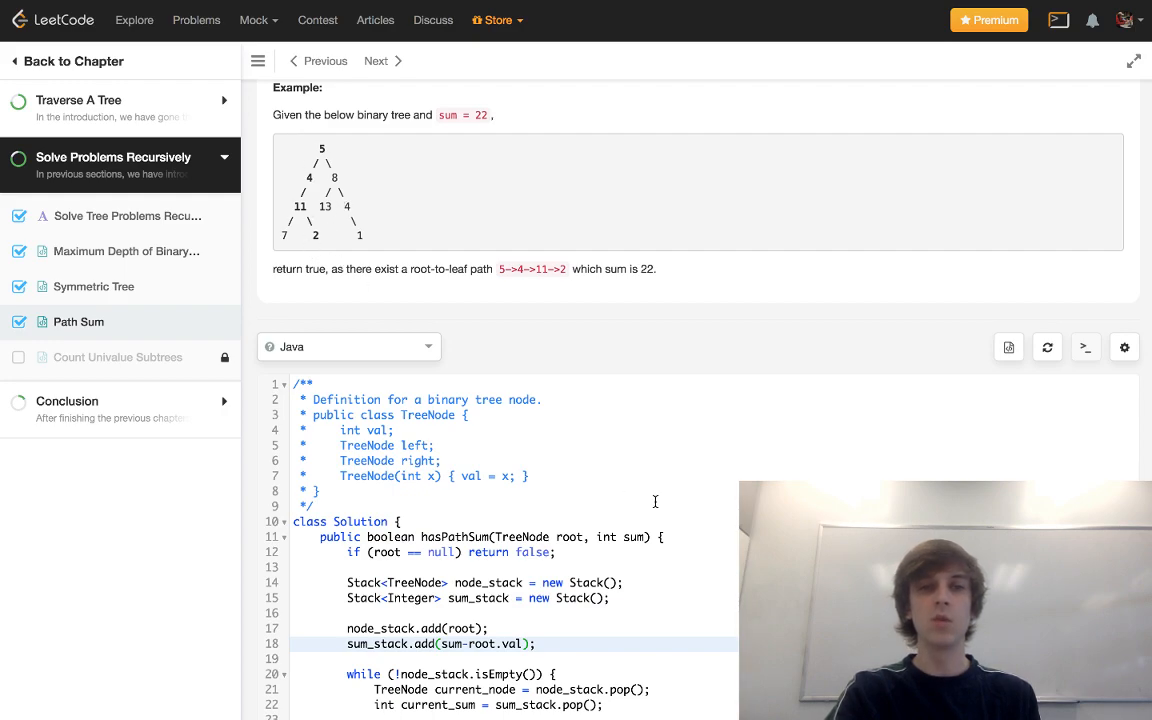
{"action": "scroll", "scroll_direction": "down", "scroll_amount": 3}
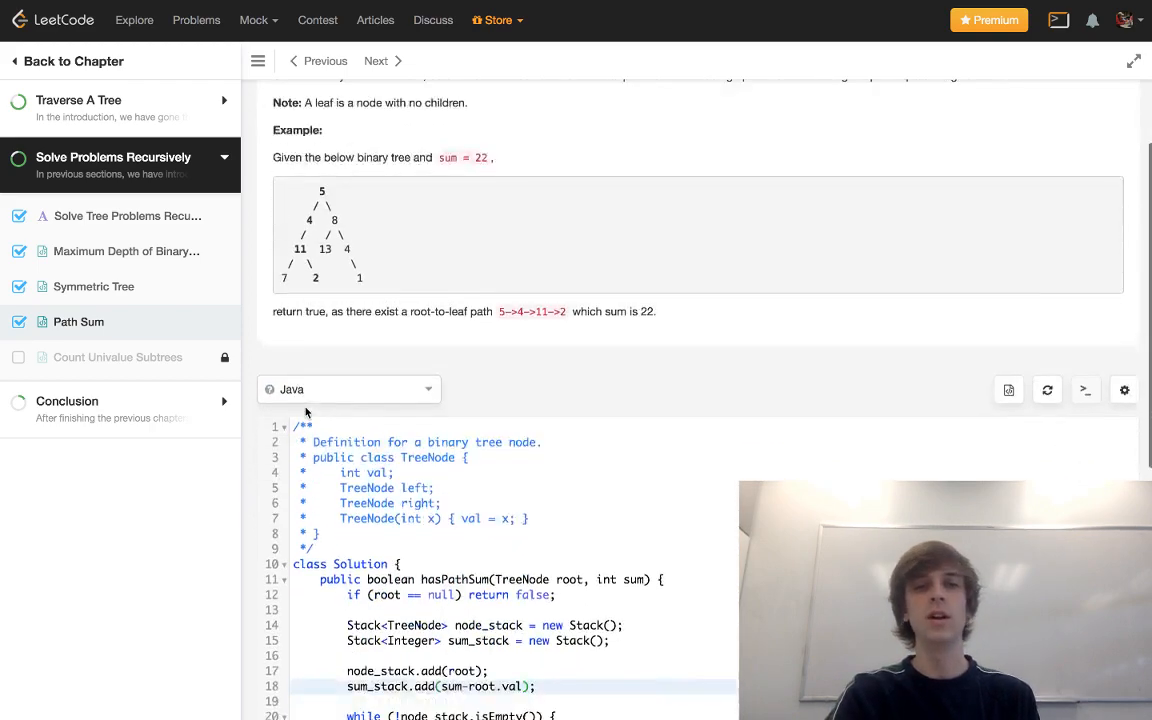
{"action": "scroll", "scroll_direction": "down", "scroll_amount": 3}
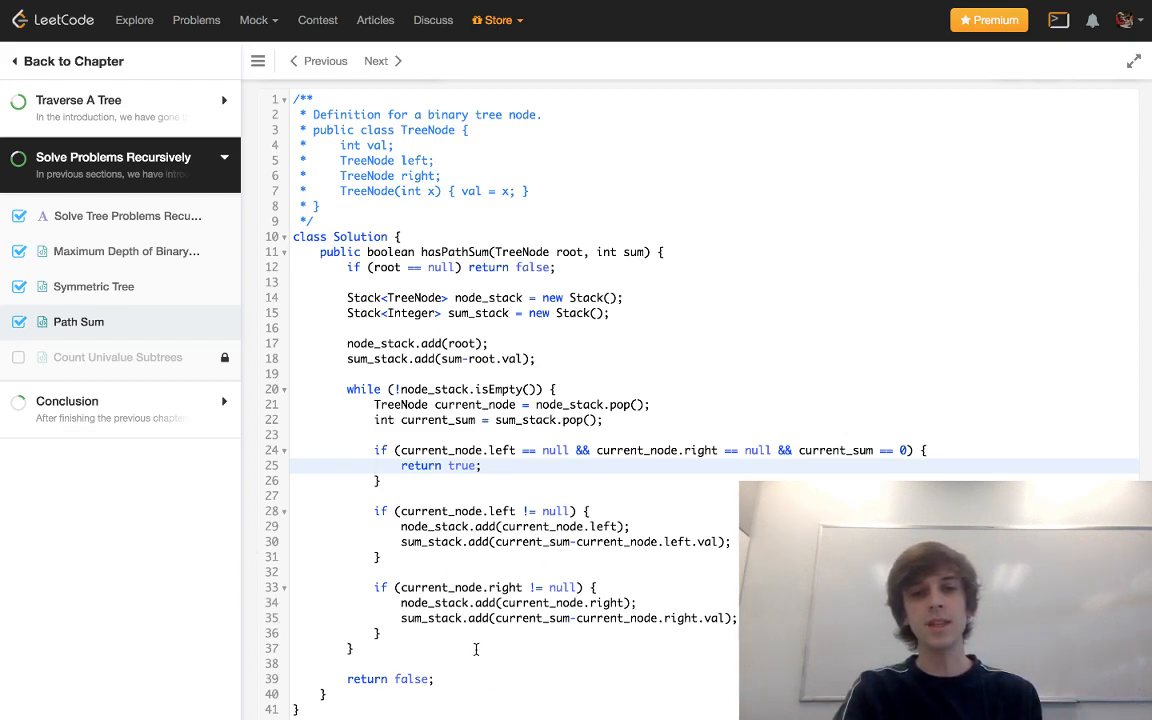
{"action": "scroll", "scroll_direction": "down", "scroll_amount": 3}
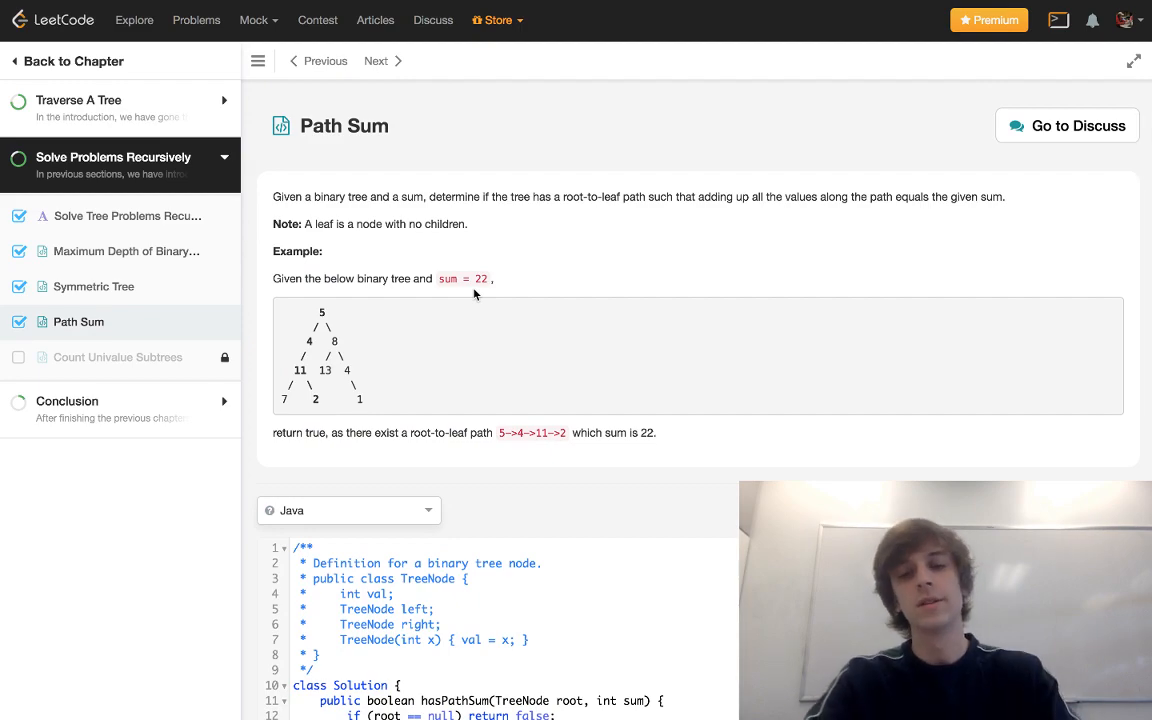
{"action": "scroll", "scroll_direction": "down", "scroll_amount": 3}
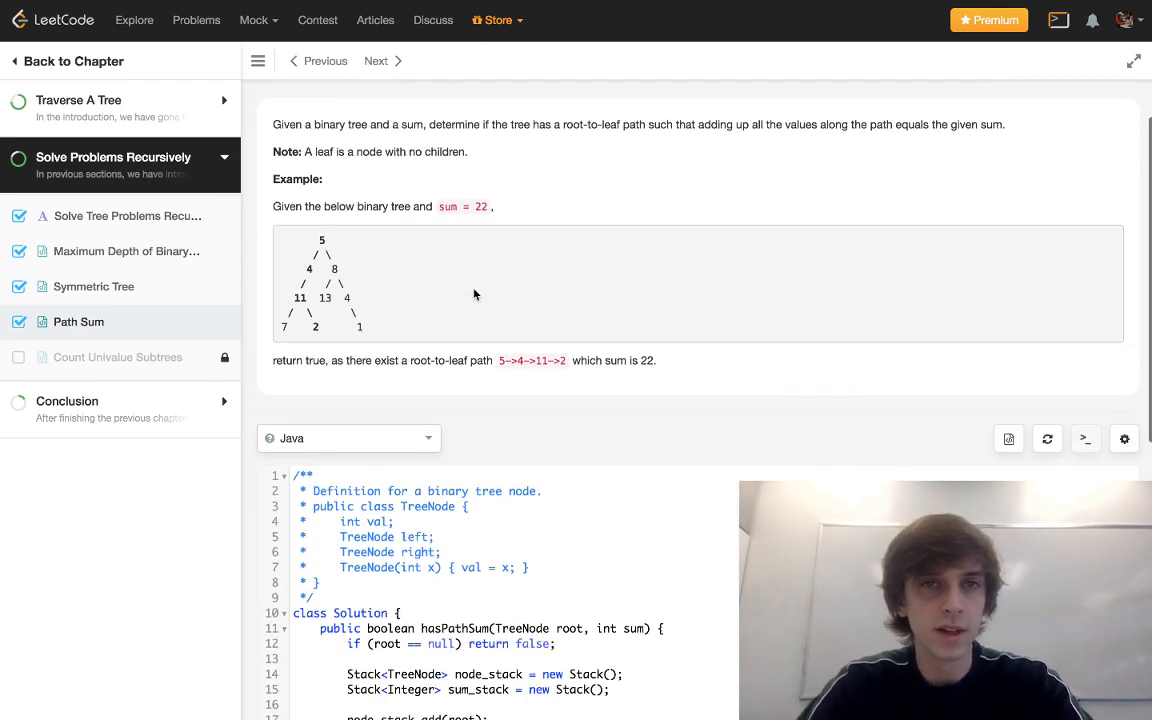